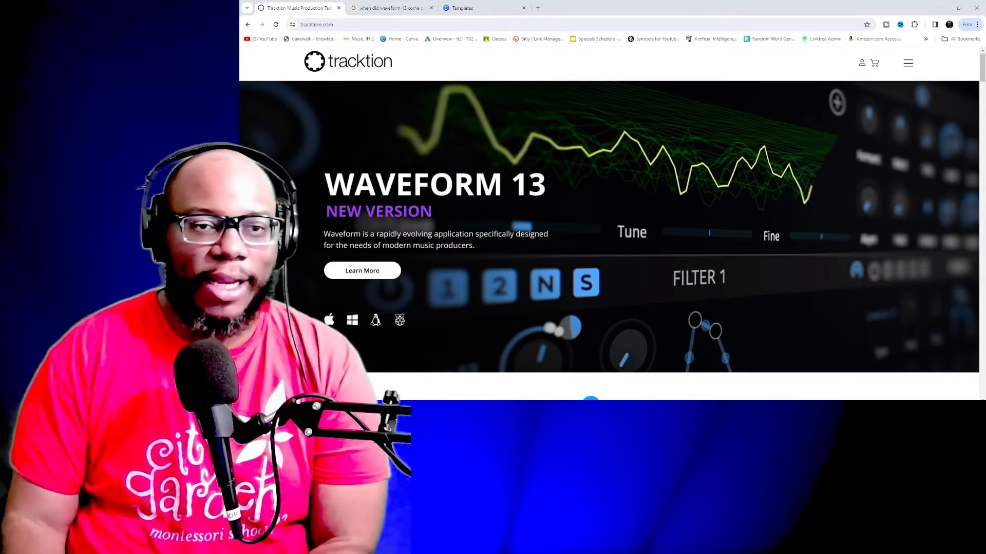
# Step: Scroll down to the Clip Launcher description and clear the text selection
pyautogui.scroll(-3)
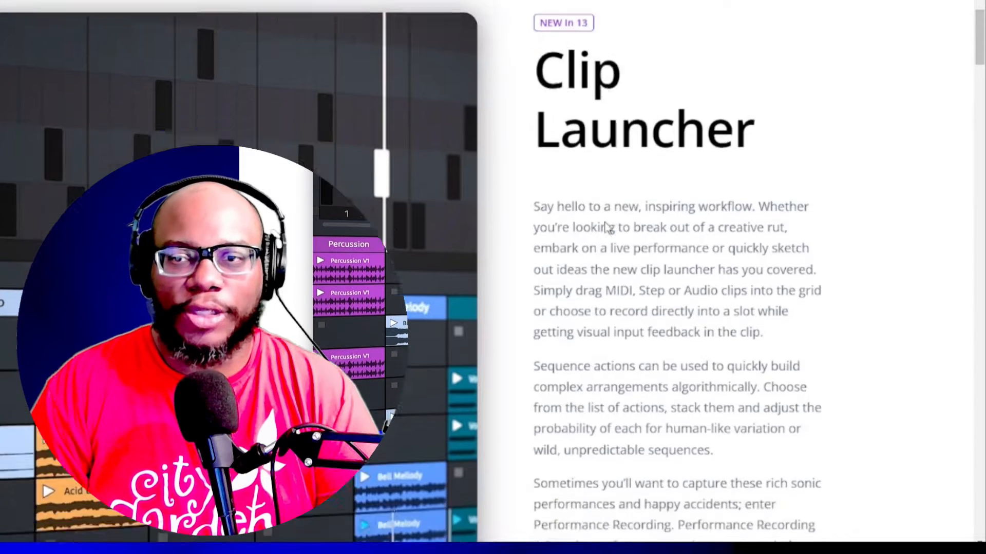
pyautogui.scroll(-3)
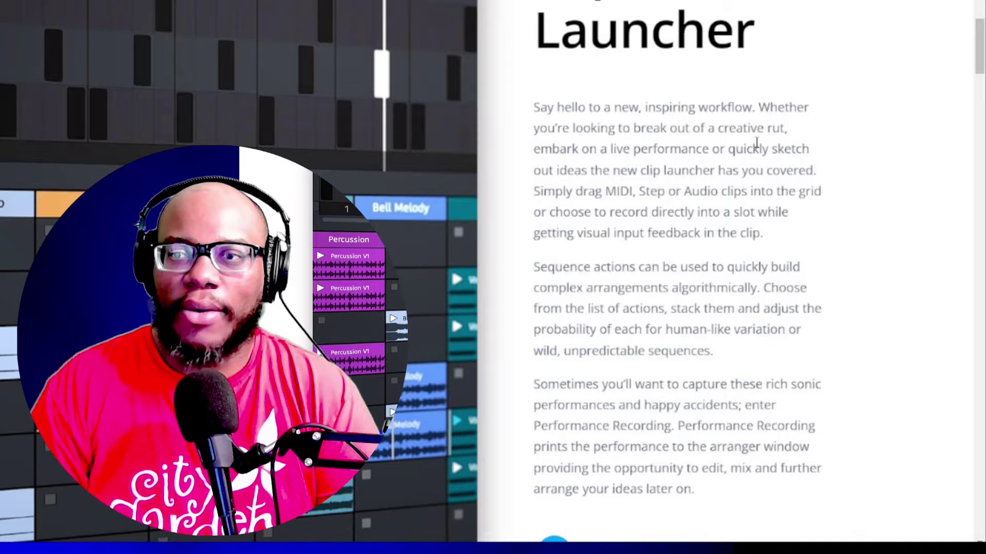
pyautogui.moveTo(789, 154)
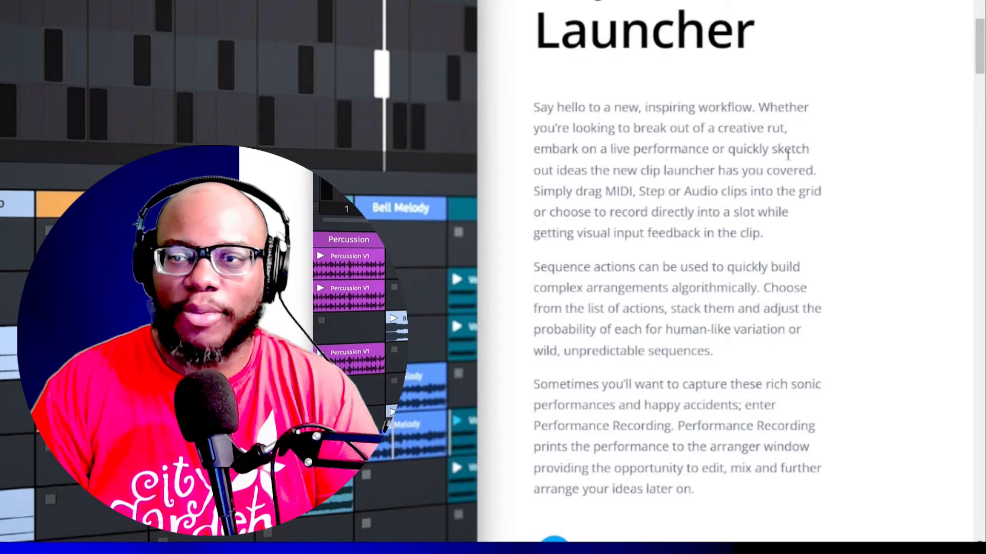
pyautogui.moveTo(664, 255)
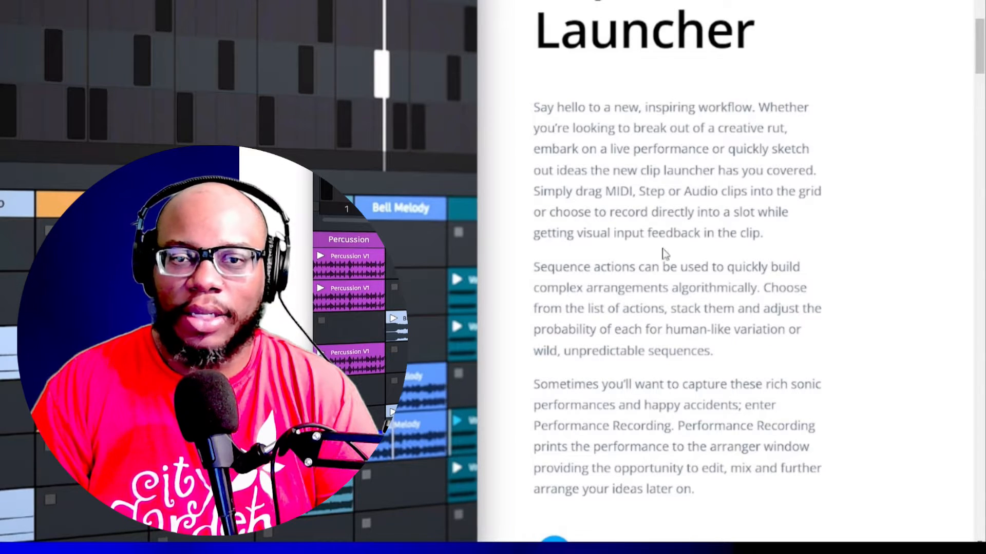
pyautogui.scroll(-3)
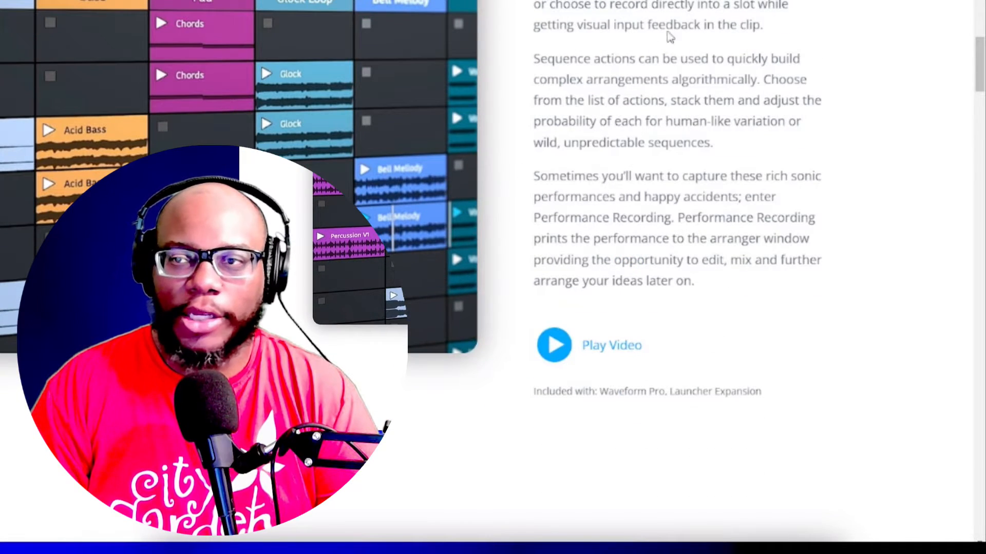
pyautogui.scroll(3)
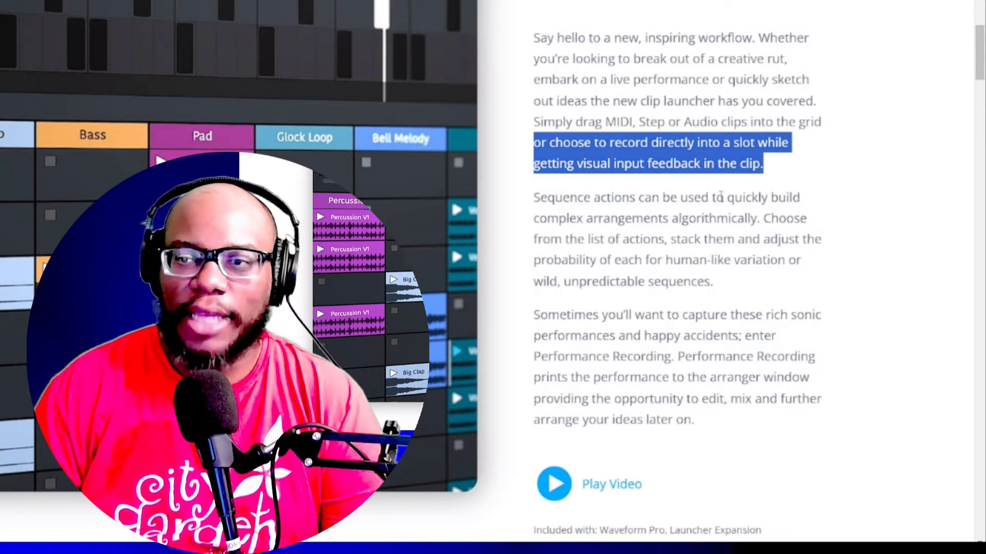
pyautogui.moveTo(550, 213)
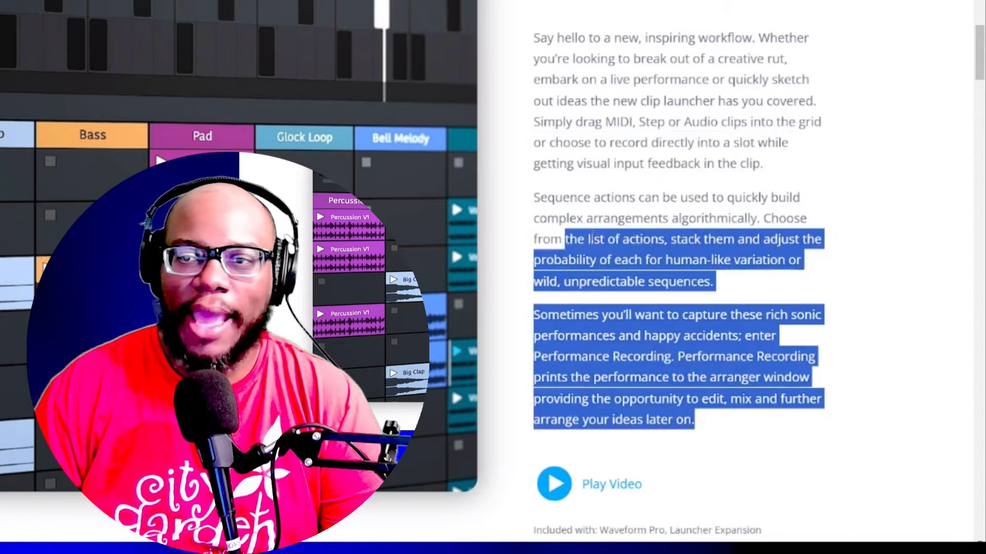
pyautogui.click(531, 239)
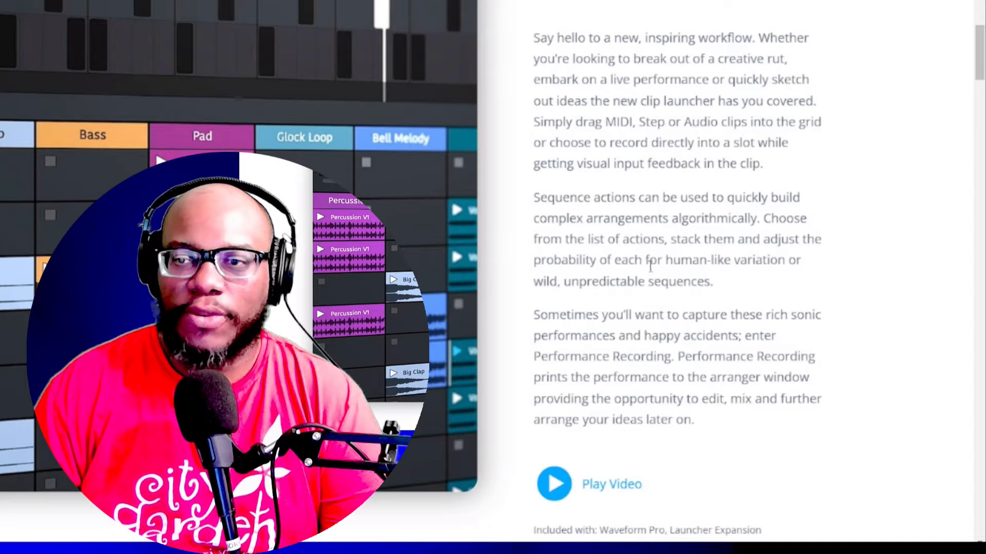
pyautogui.moveTo(589, 301)
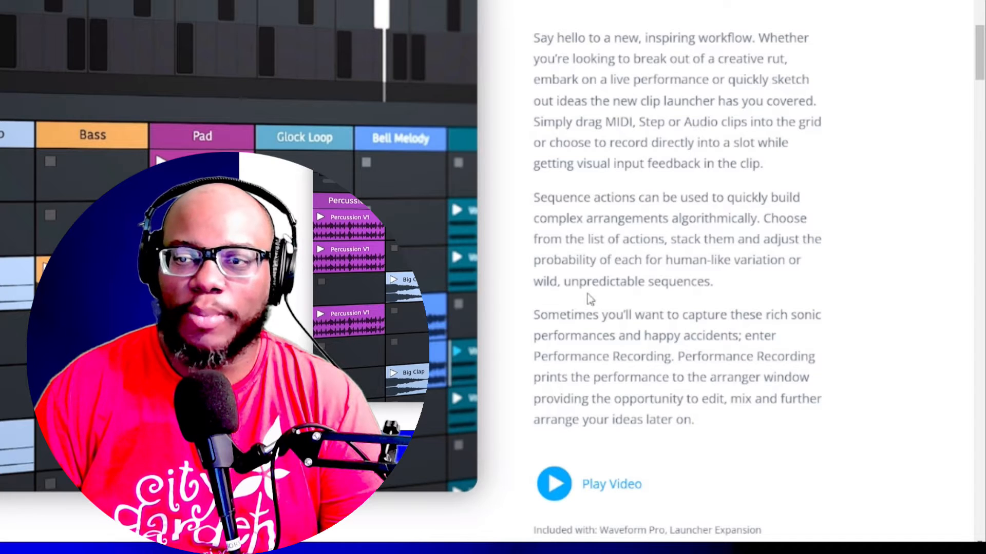
# Step: Scroll past Controller Support and Wavetable Synth down to the Refined UI section
pyautogui.scroll(-3)
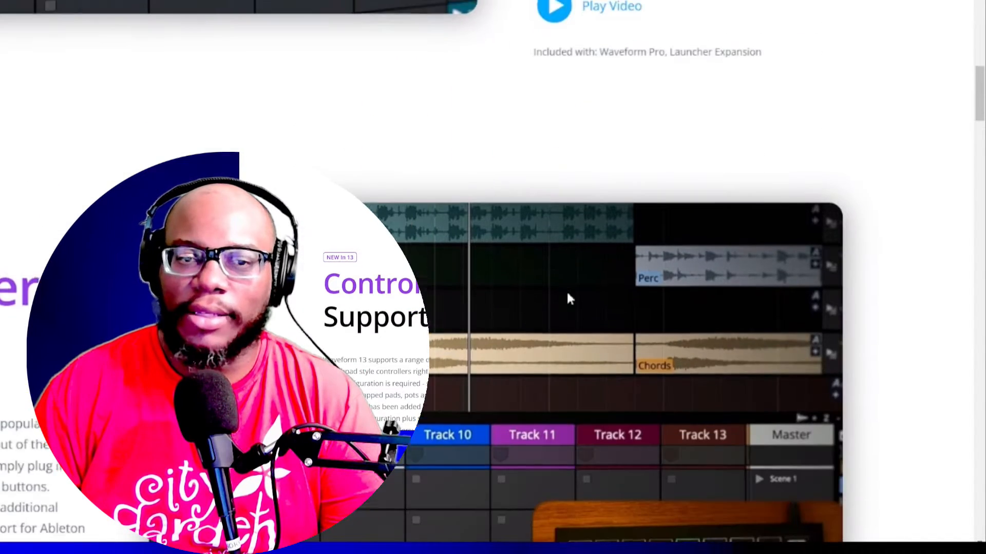
pyautogui.scroll(-3)
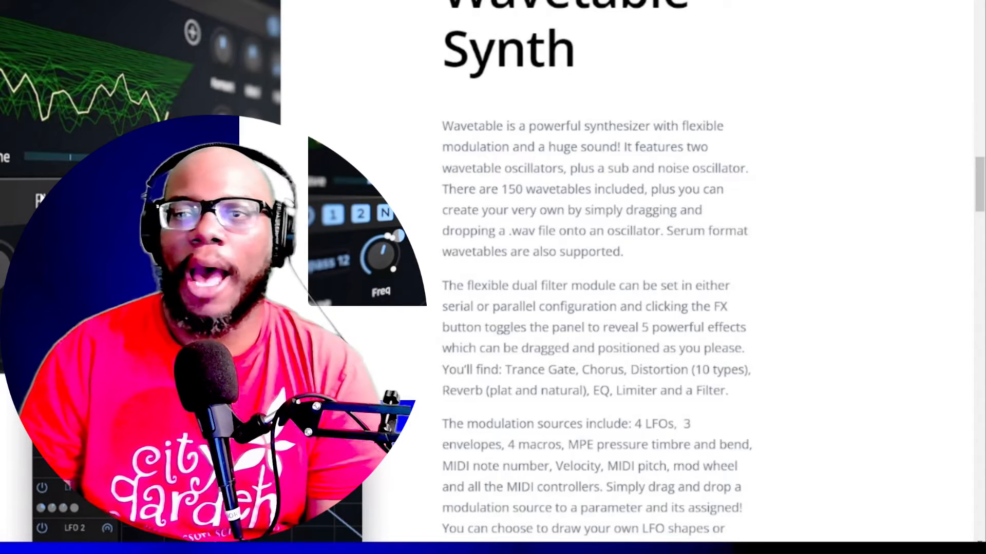
pyautogui.scroll(-3)
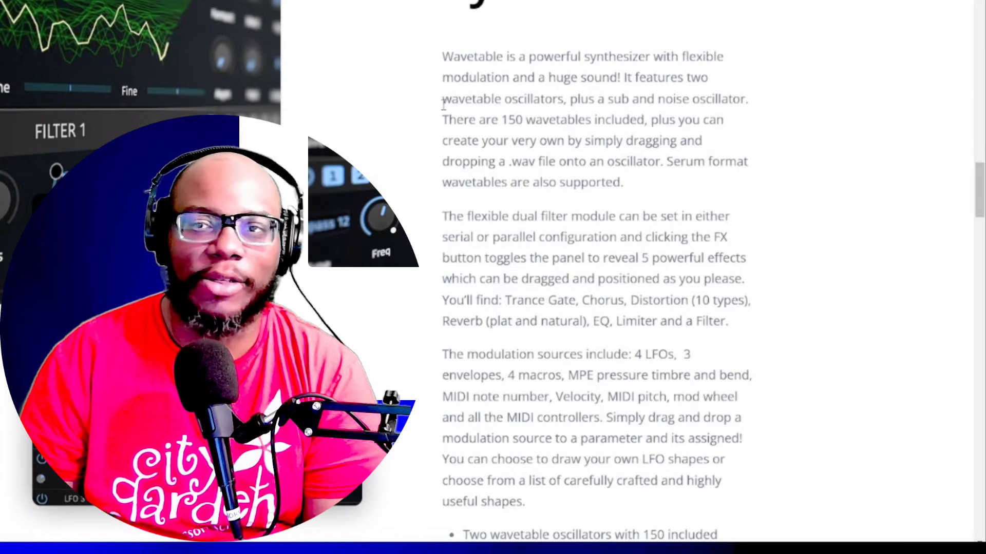
pyautogui.moveTo(386, 98)
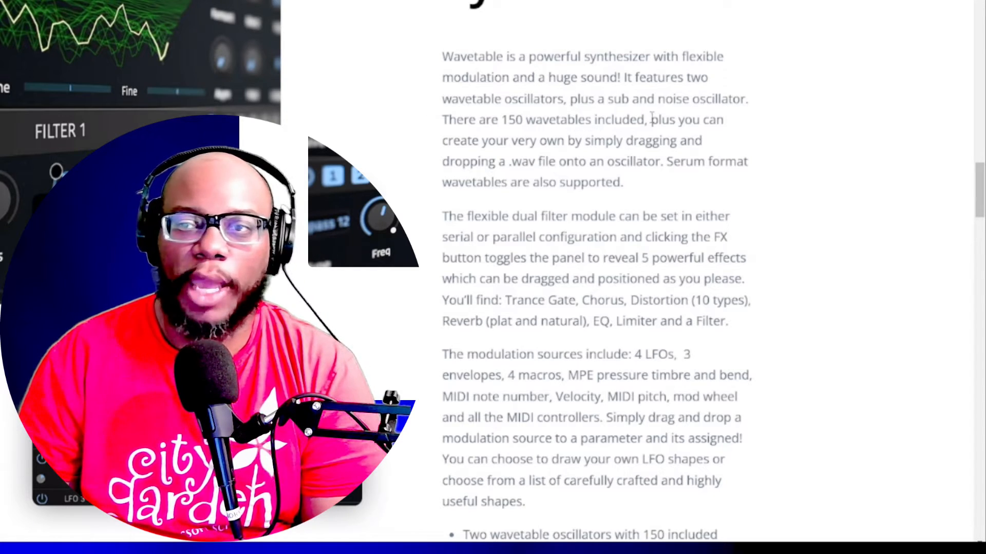
pyautogui.moveTo(676, 132)
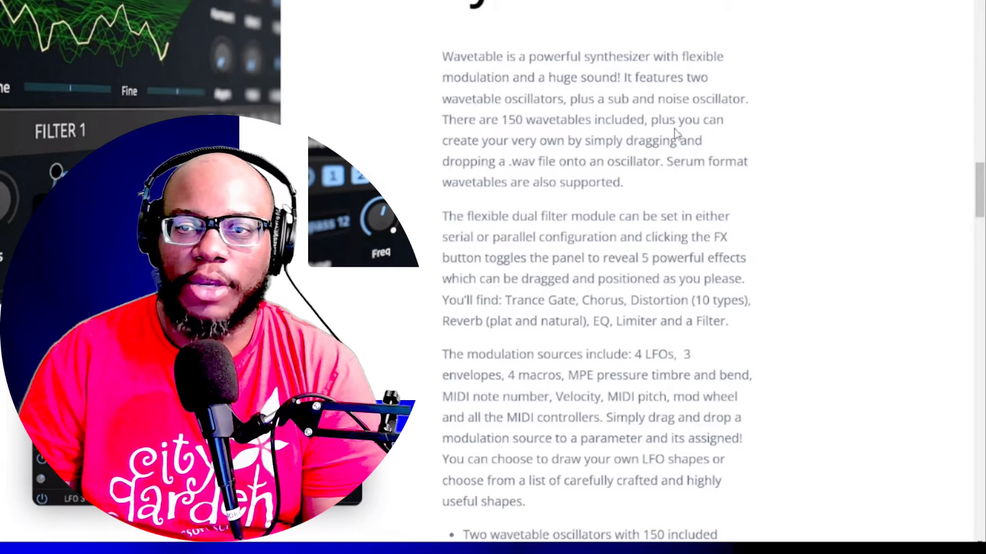
pyautogui.scroll(-3)
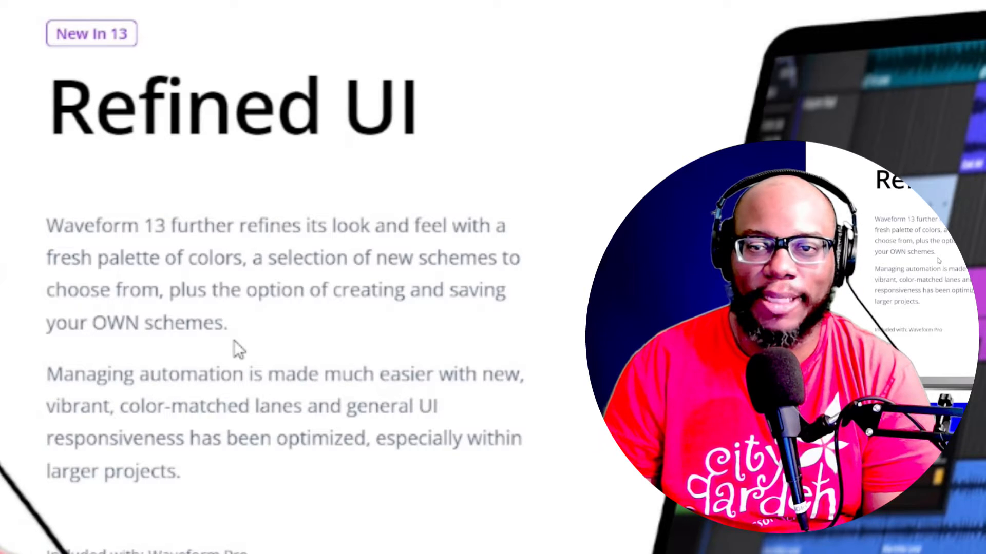
pyautogui.moveTo(97, 246)
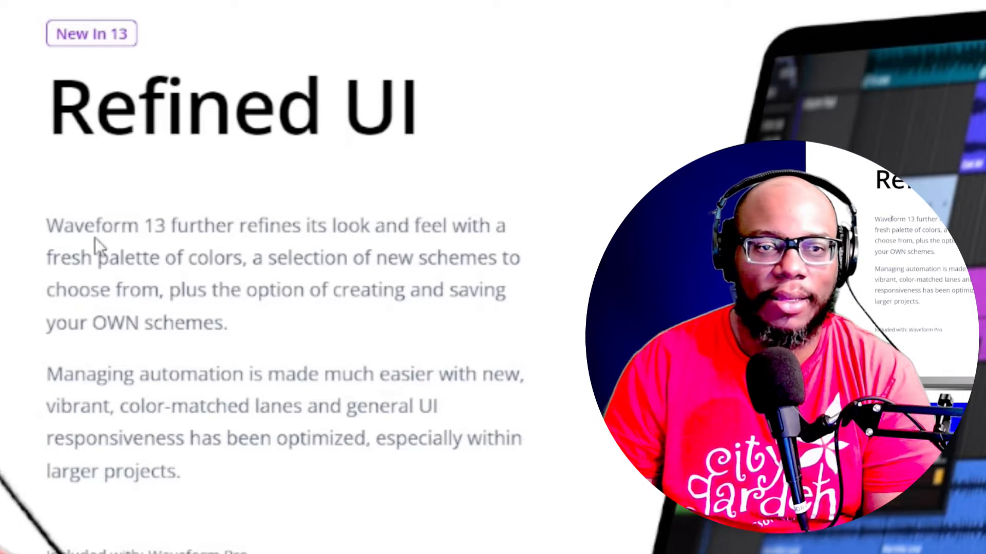
pyautogui.moveTo(509, 246)
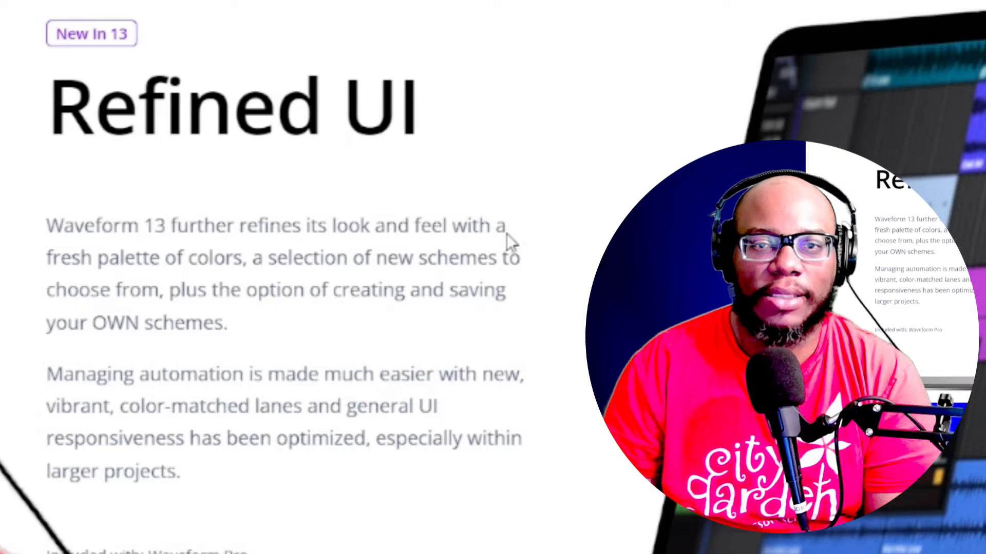
pyautogui.moveTo(333, 286)
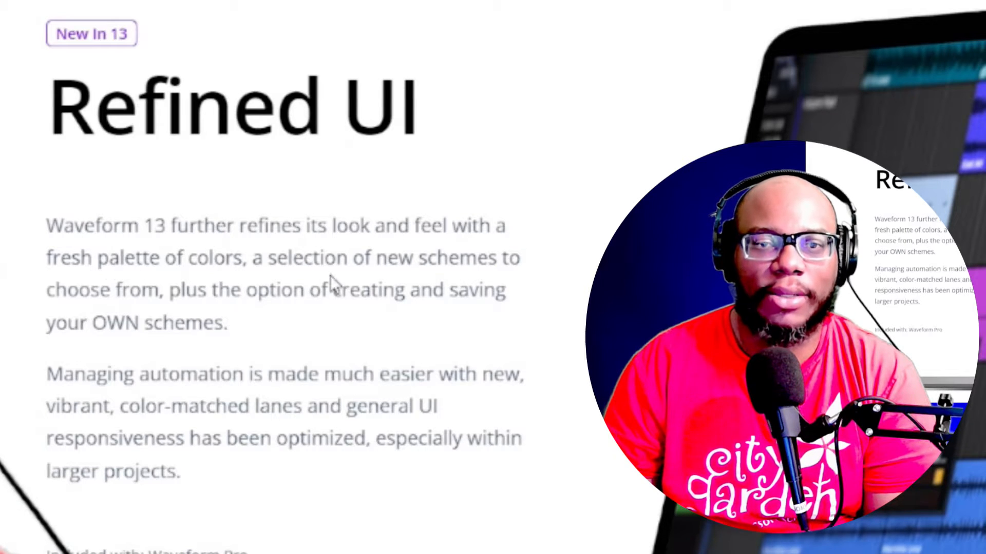
pyautogui.moveTo(478, 283)
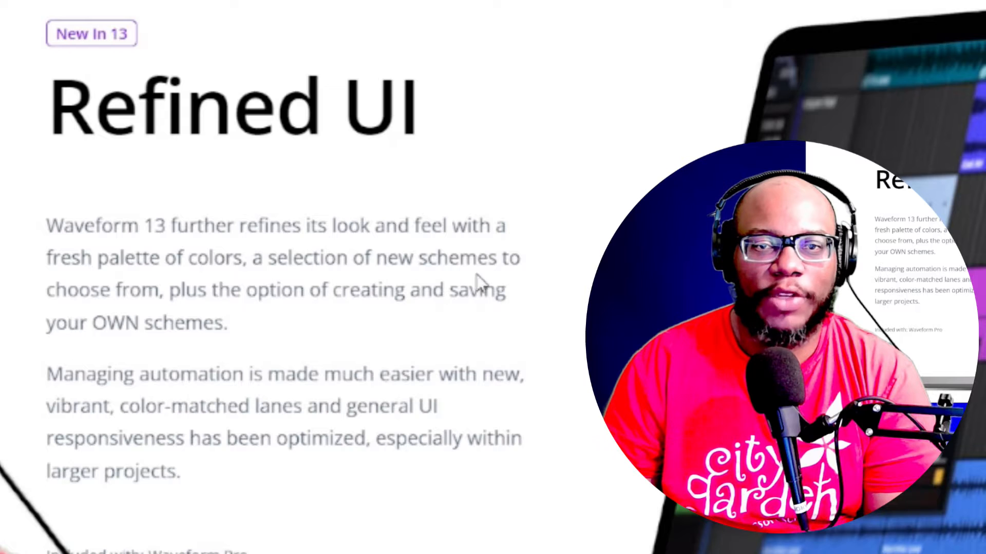
pyautogui.moveTo(518, 319)
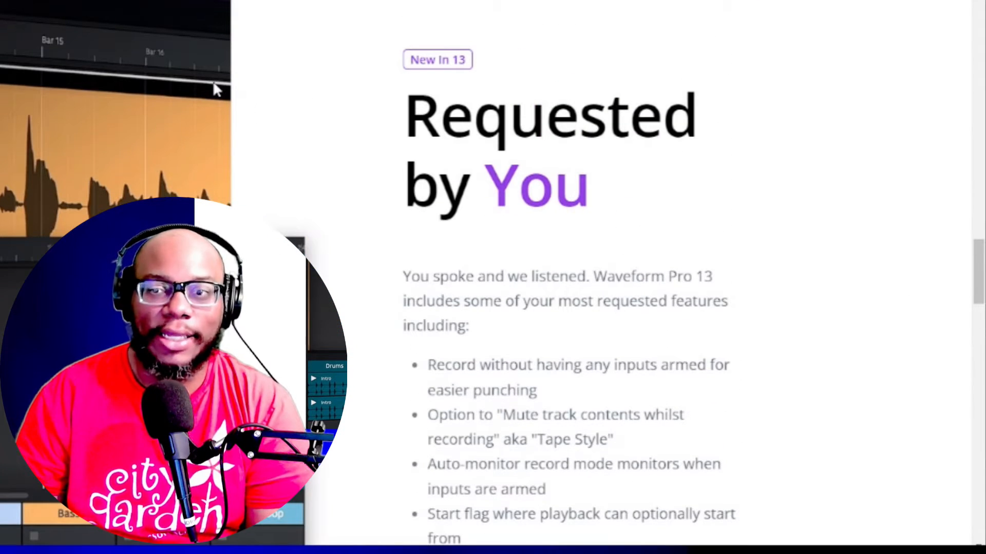
# Step: Scroll past Refined UI down to the Requested by You feature list
pyautogui.scroll(-3)
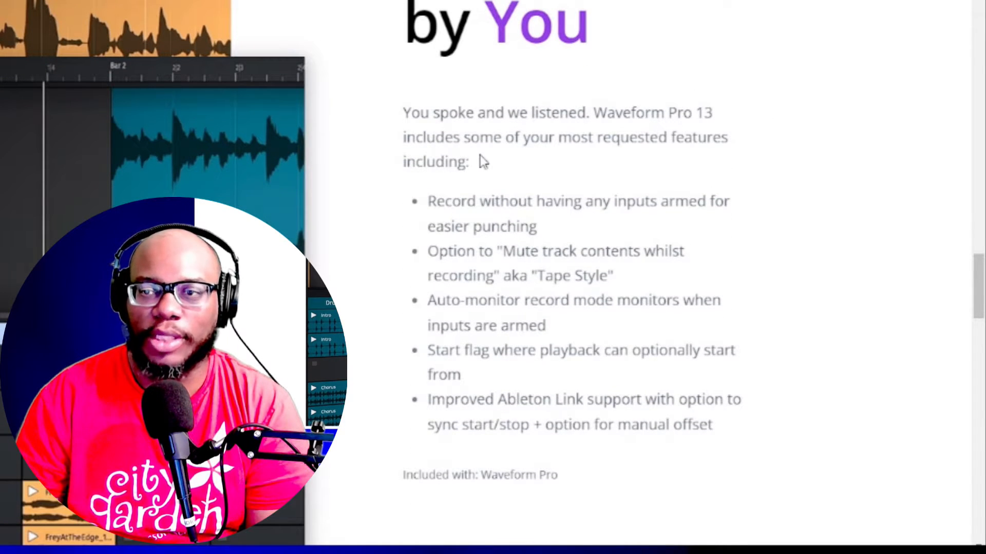
pyautogui.scroll(-3)
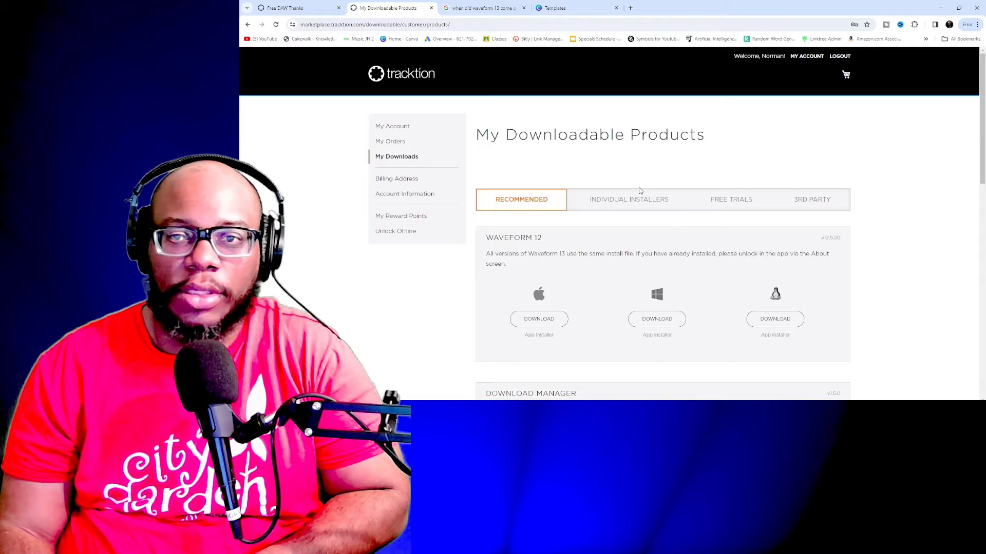
# Step: Download the Waveform Free 13 Windows installer from Individual Installers and run it
pyautogui.click(628, 199)
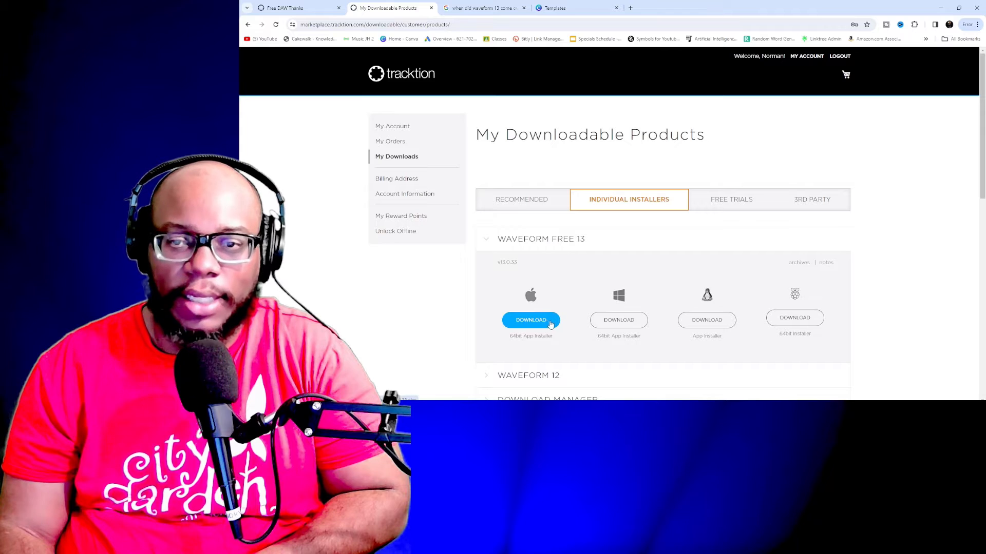
pyautogui.moveTo(619, 320)
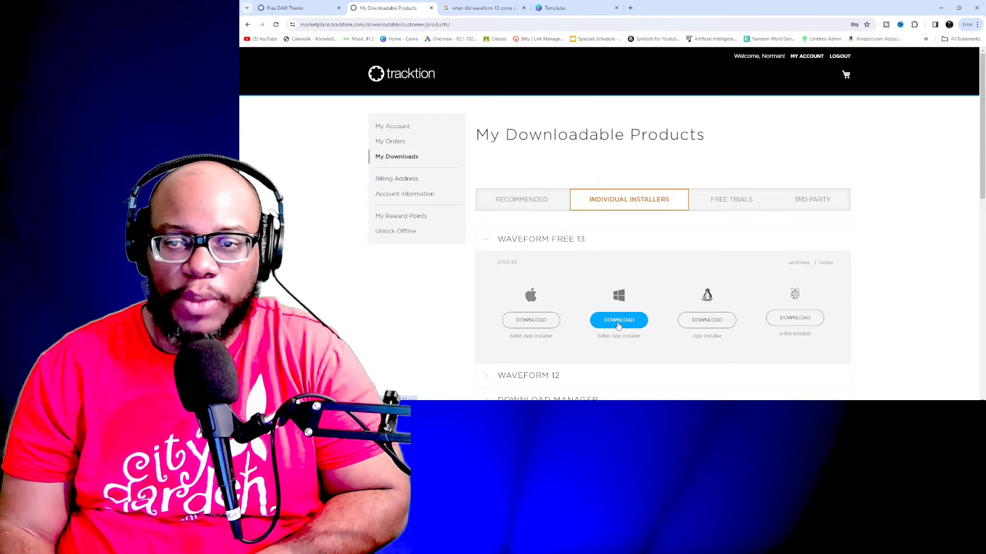
pyautogui.click(618, 320)
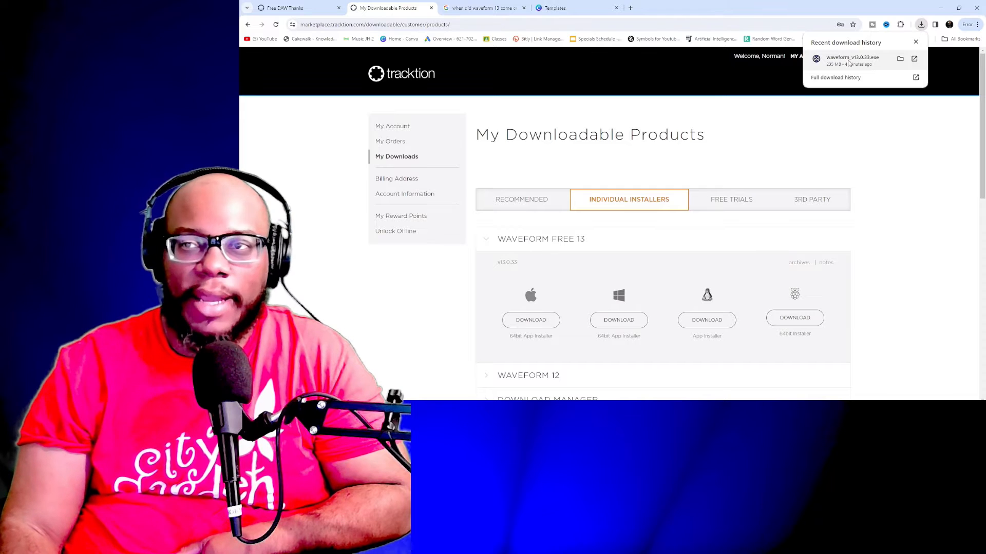
pyautogui.click(915, 42)
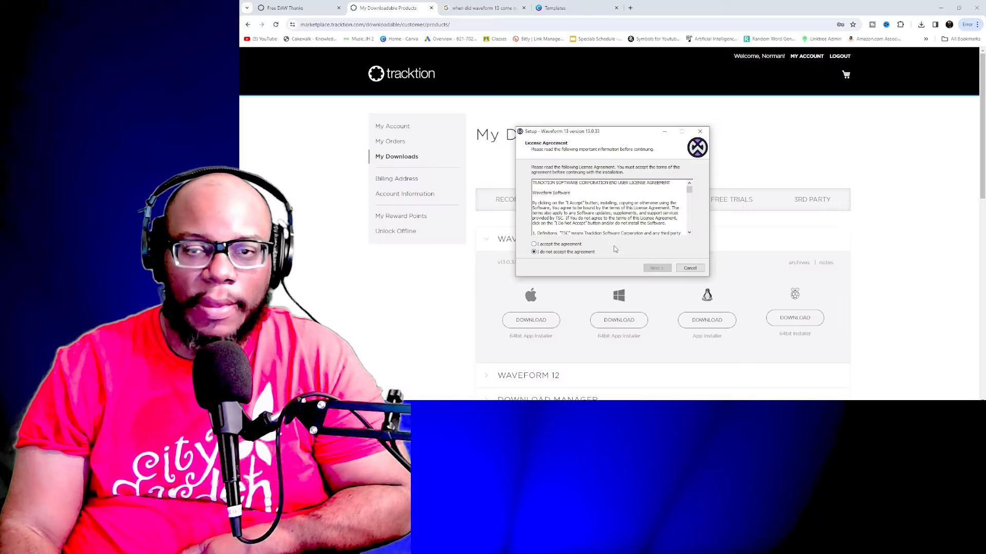
# Step: Accept the license, keep default folders, add a desktop shortcut, and install Waveform 13
pyautogui.click(534, 244)
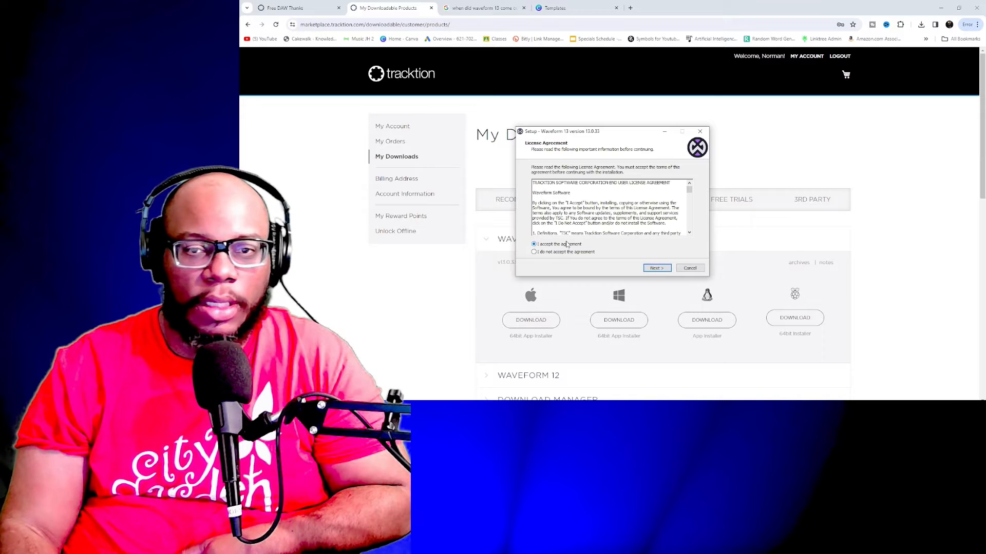
pyautogui.click(656, 268)
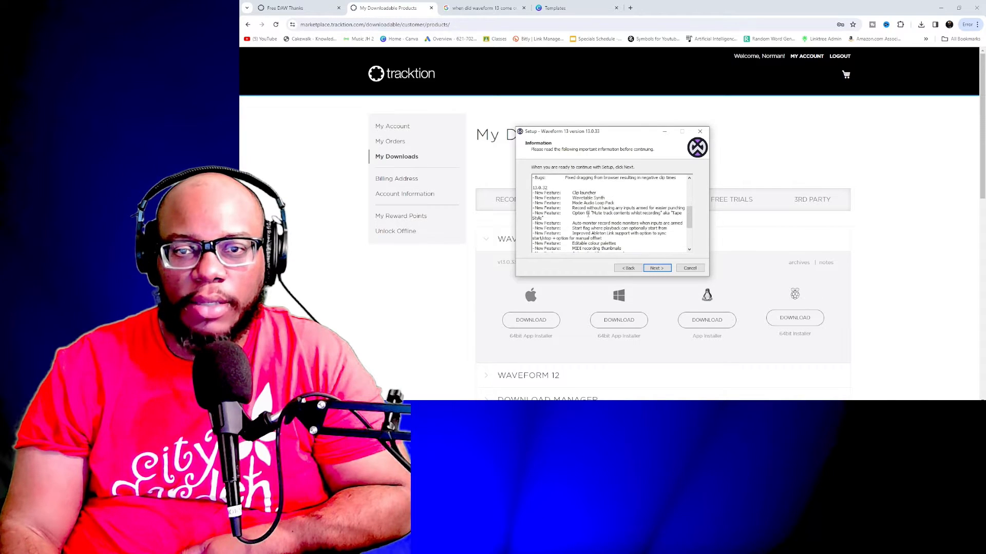
pyautogui.click(656, 268)
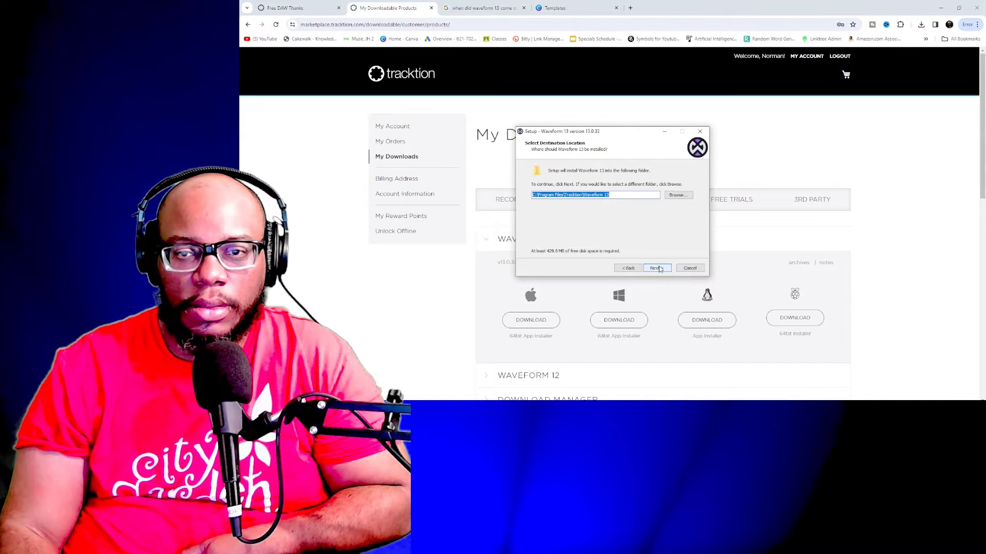
pyautogui.click(656, 268)
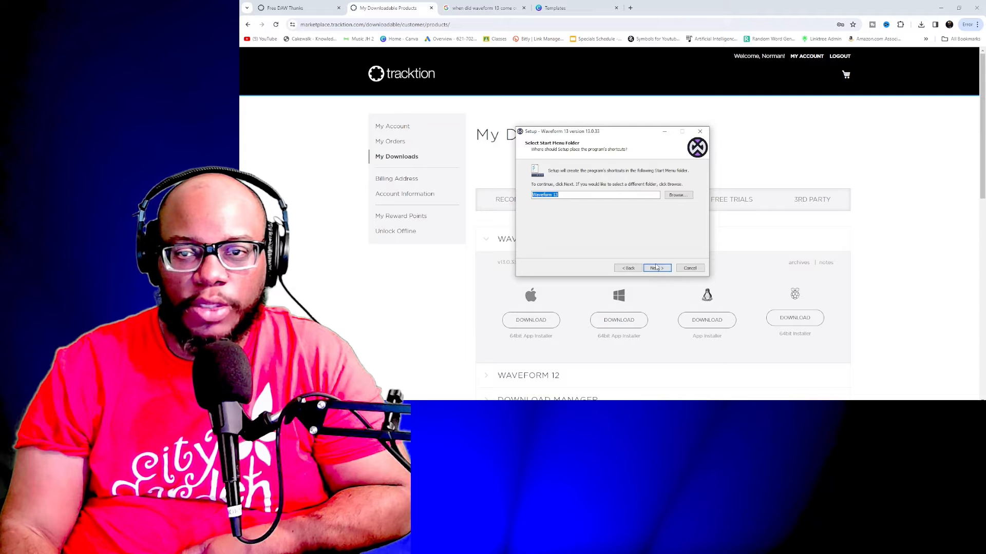
pyautogui.click(656, 268)
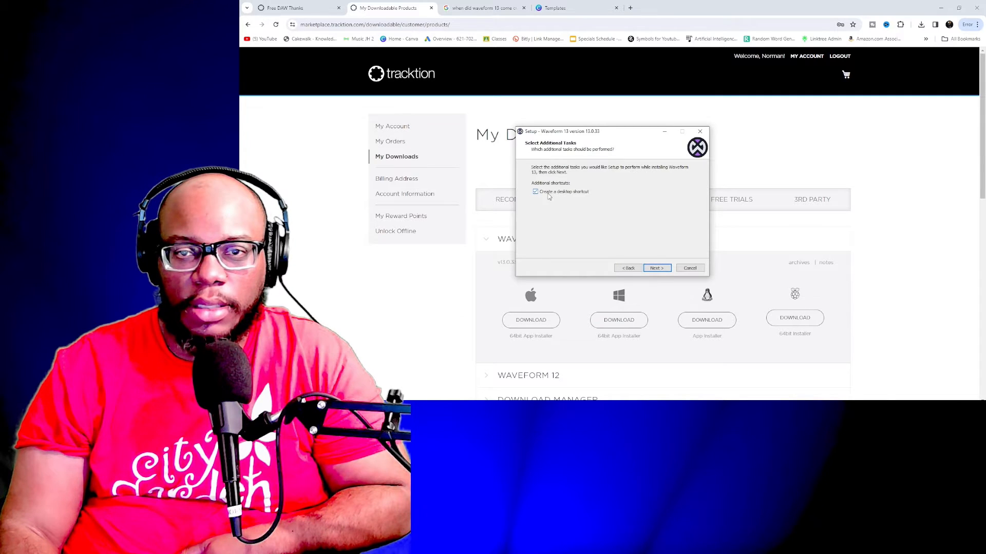
pyautogui.click(656, 268)
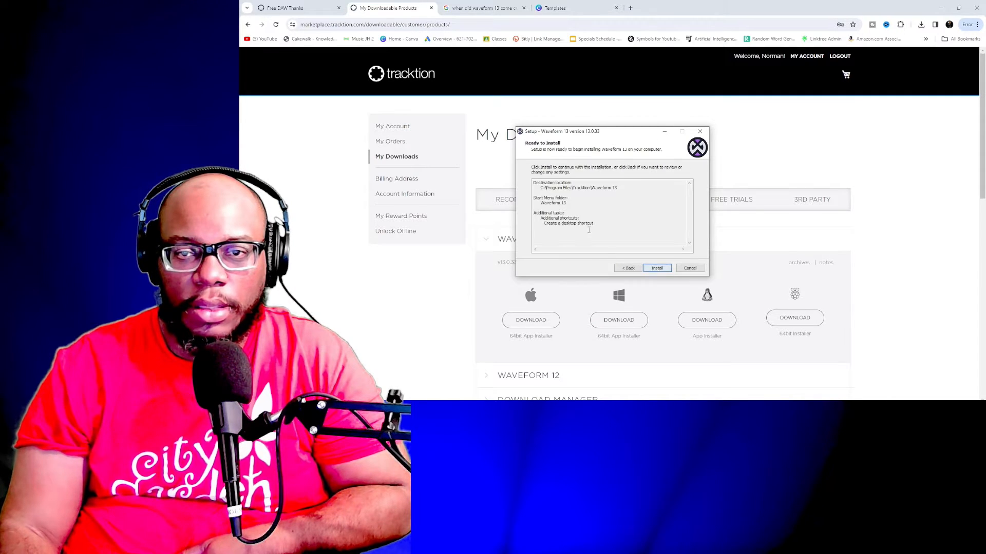
pyautogui.click(656, 268)
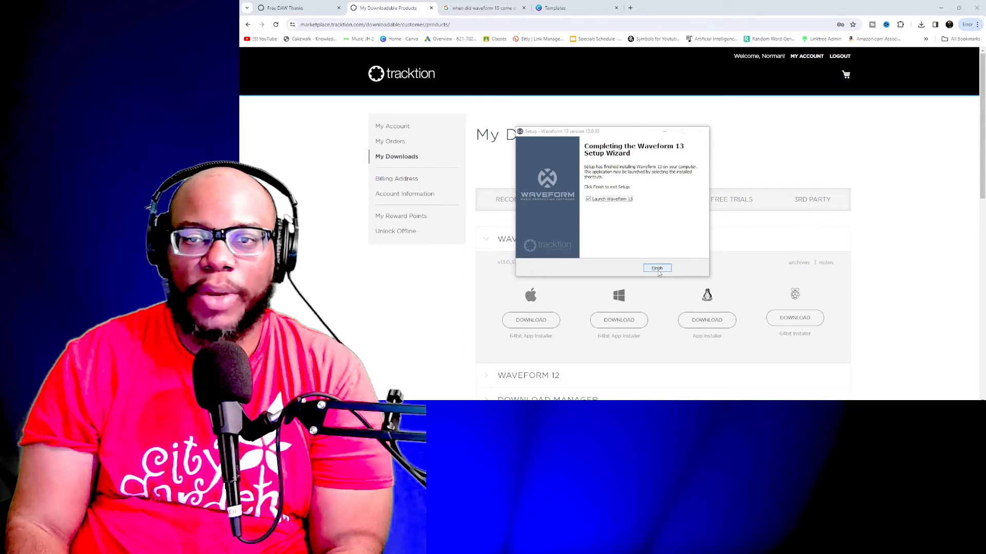
# Step: Finish setup with 'Launch Waveform 13' ticked and agree to the end user license
pyautogui.click(657, 269)
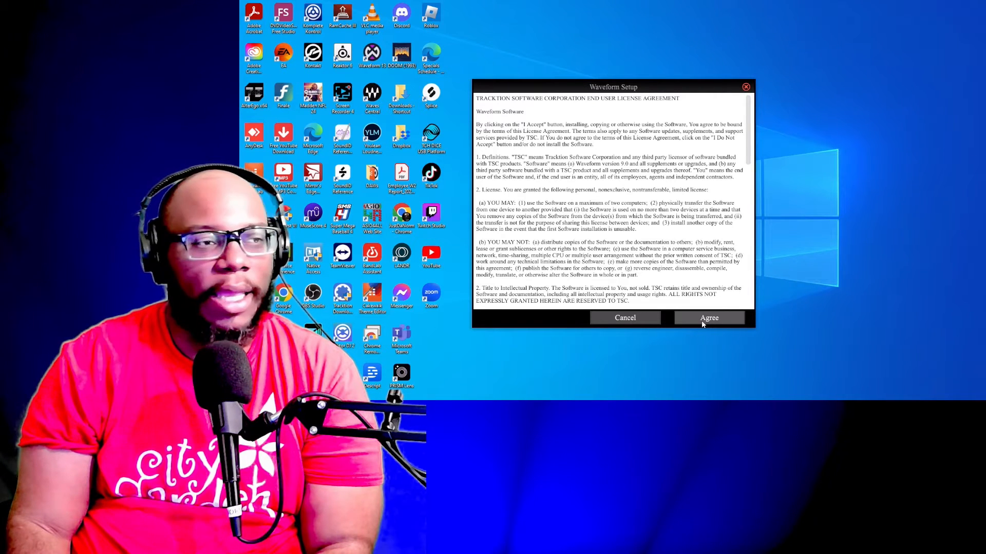
pyautogui.click(709, 318)
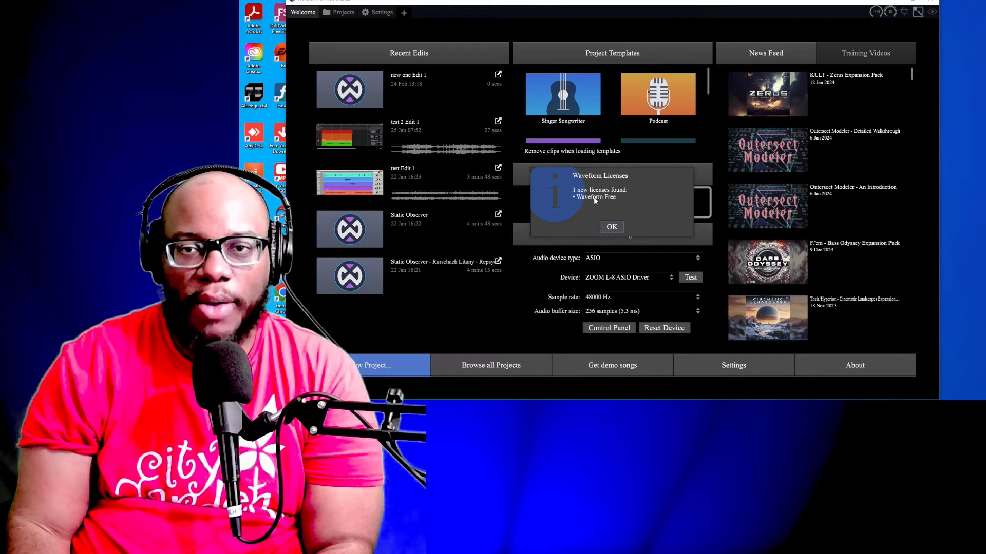
# Step: Dismiss the Waveform Free license notice, try light and custom schemes, then return to dark
pyautogui.click(611, 227)
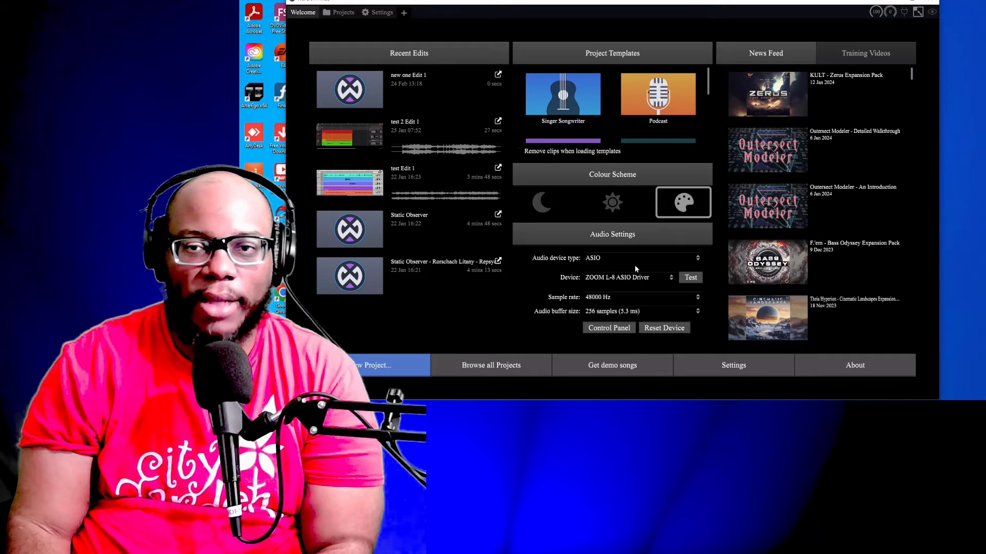
pyautogui.click(611, 203)
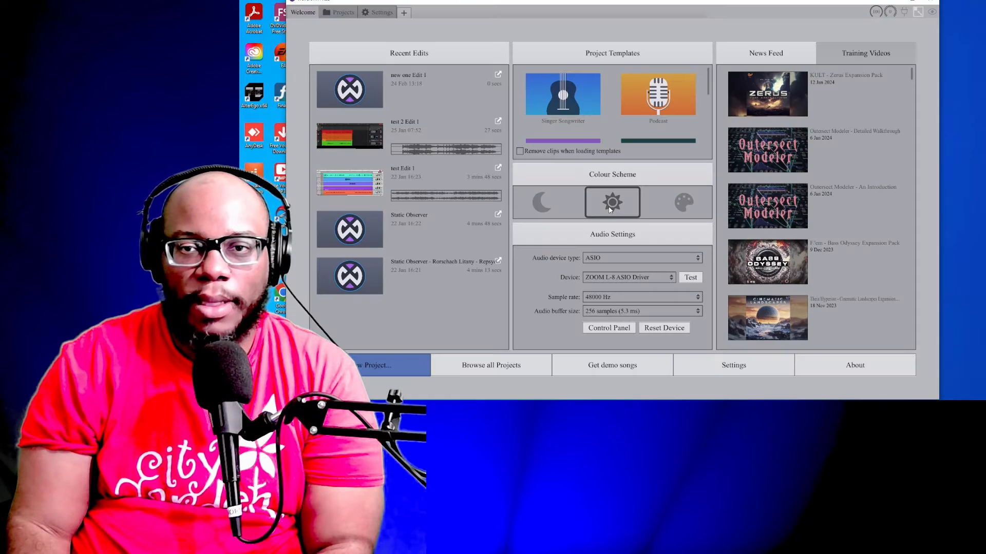
pyautogui.click(540, 202)
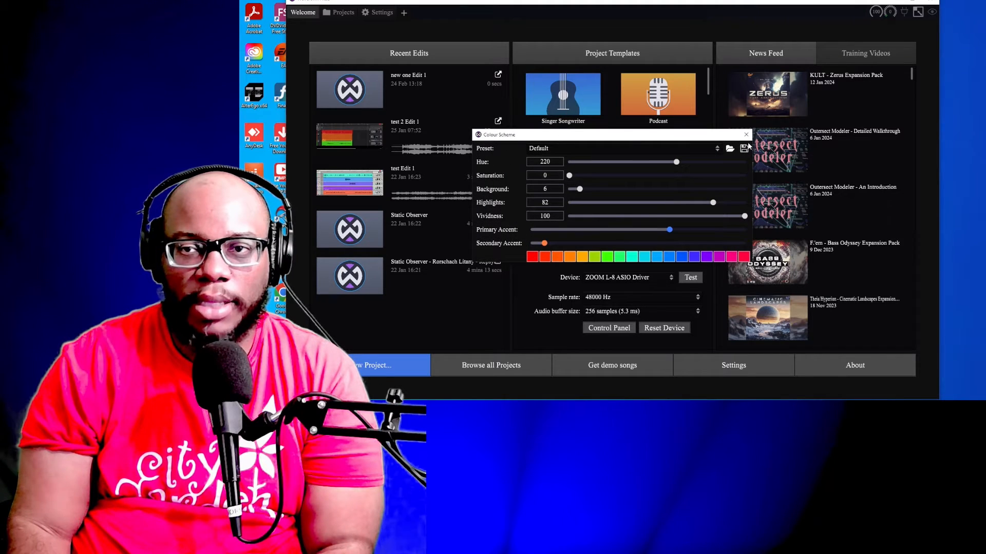
pyautogui.click(746, 134)
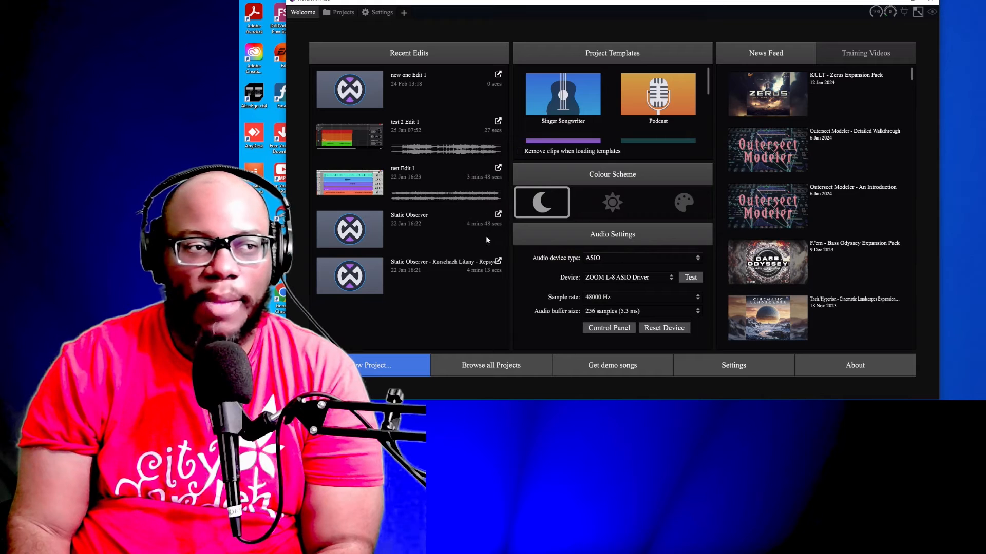
pyautogui.moveTo(373, 28)
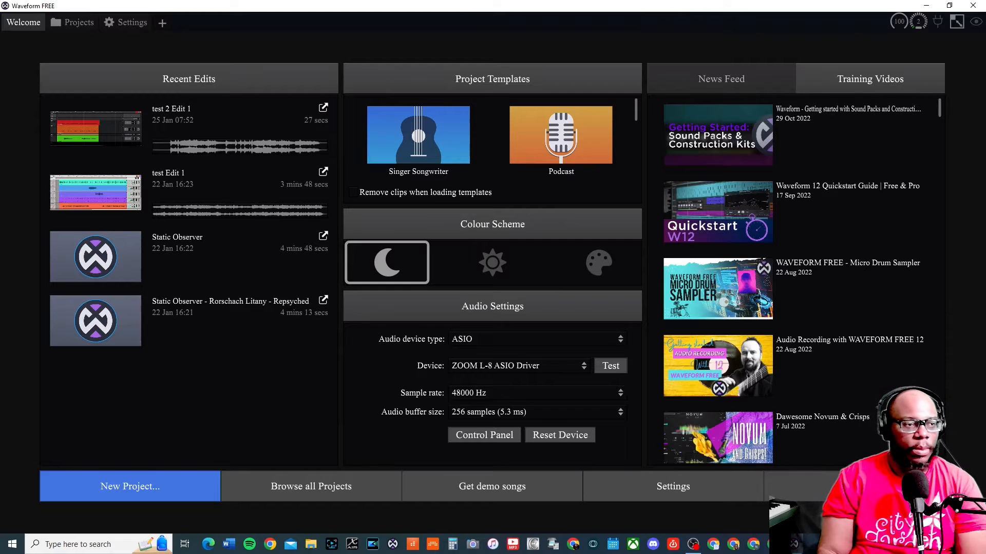
pyautogui.moveTo(186, 485)
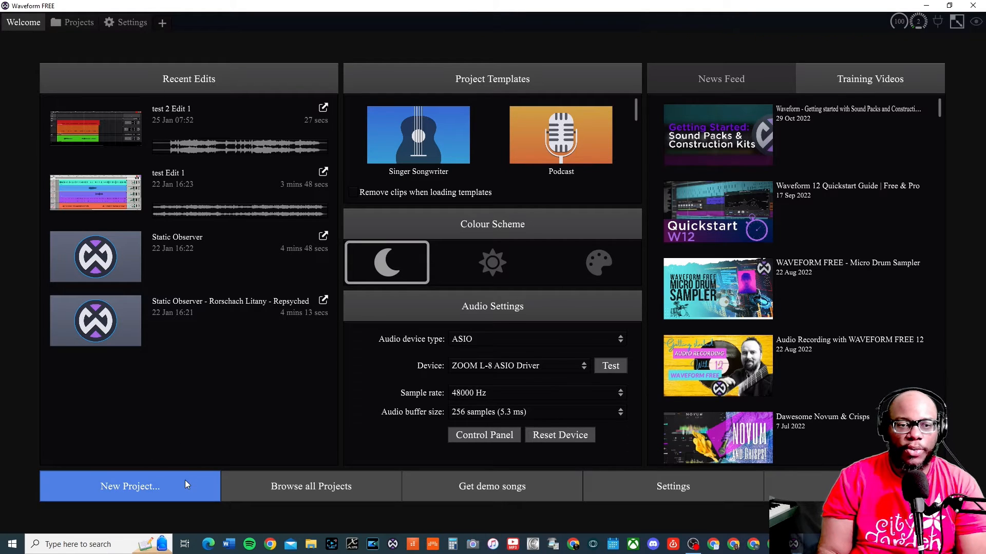
# Step: Create project 'waveform 13 april' from the Default template with Open Default Edit ticked
pyautogui.click(130, 487)
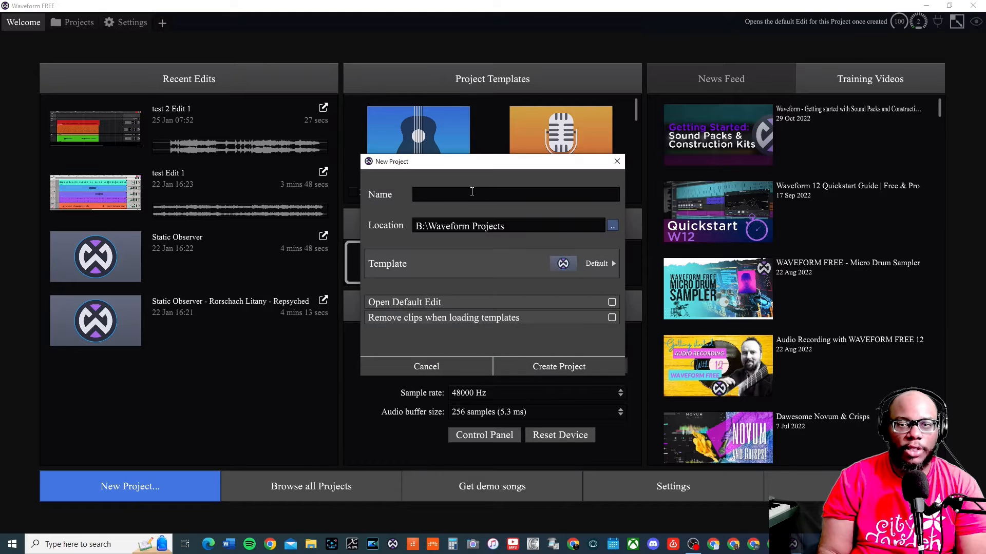
pyautogui.click(515, 195)
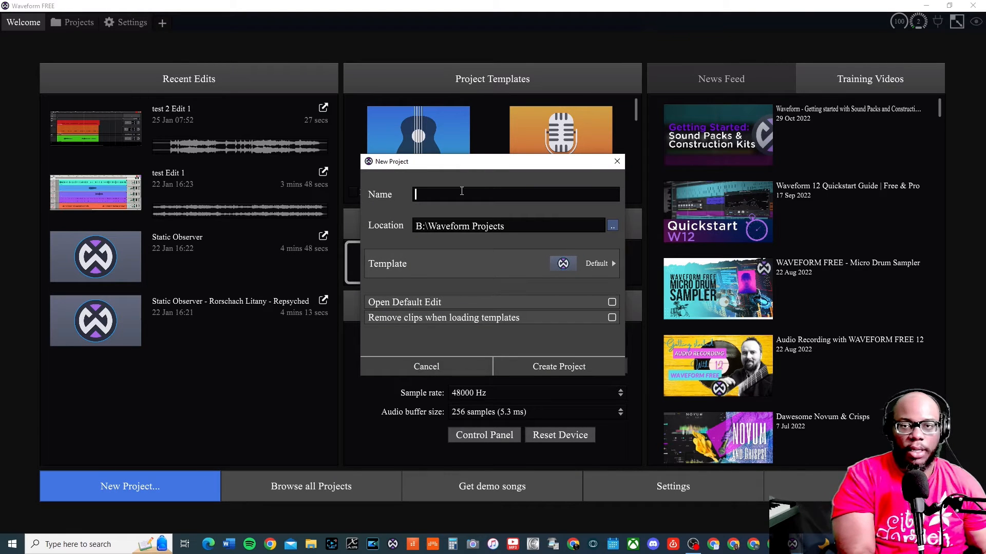
pyautogui.write('waveform')
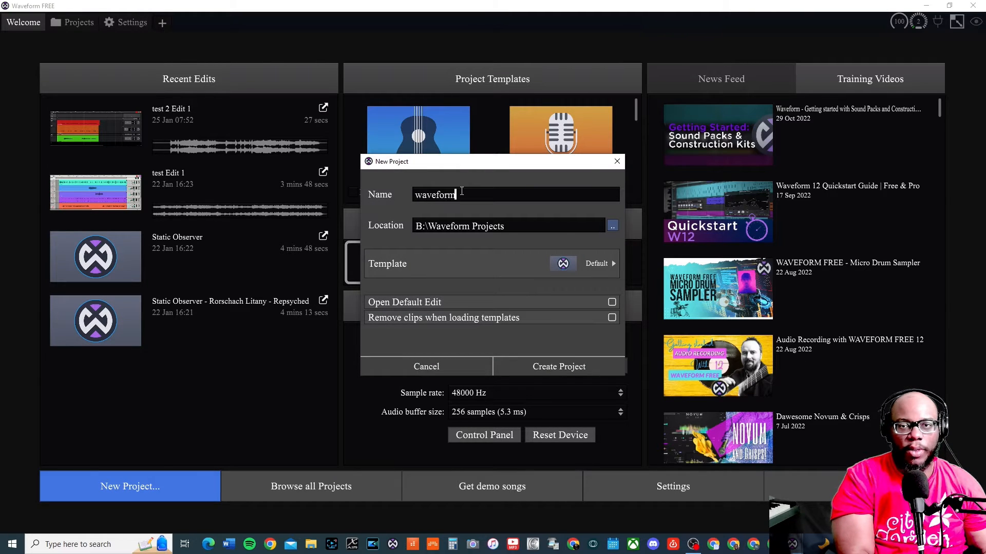
pyautogui.write('13 april')
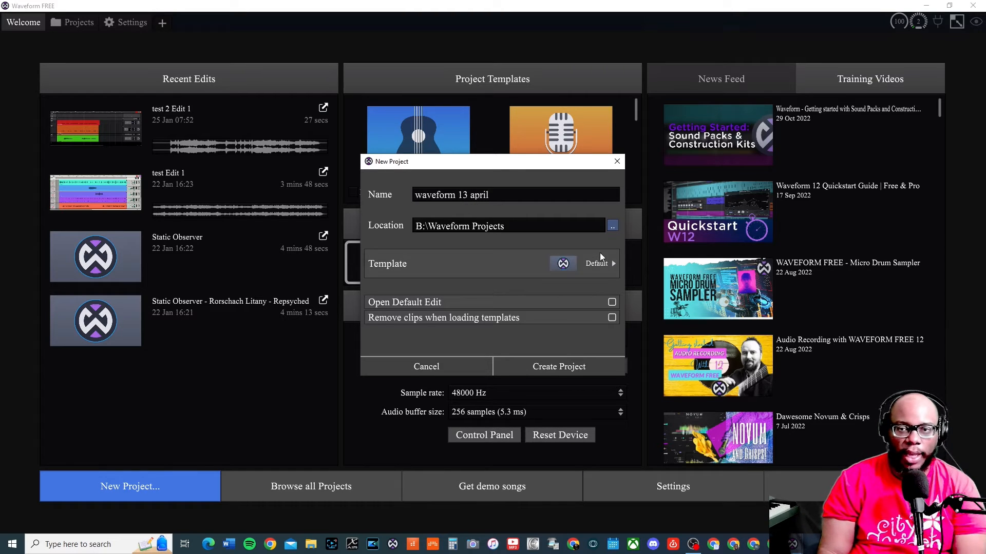
pyautogui.click(599, 263)
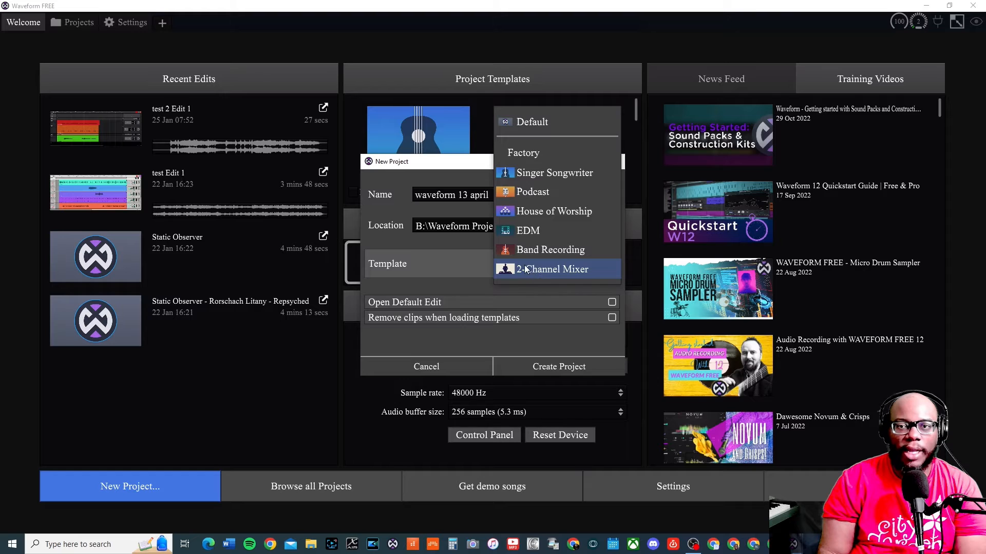
pyautogui.moveTo(524, 155)
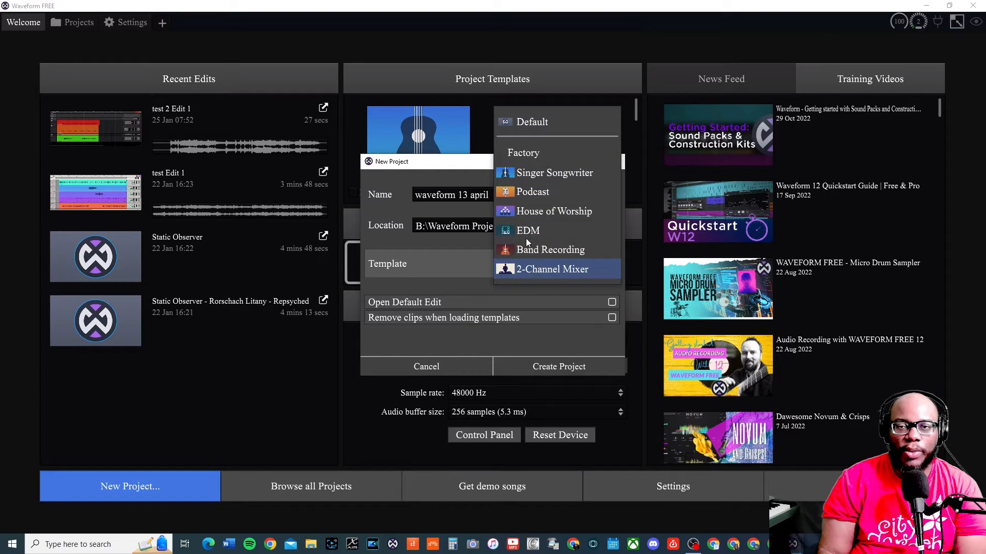
pyautogui.moveTo(554, 173)
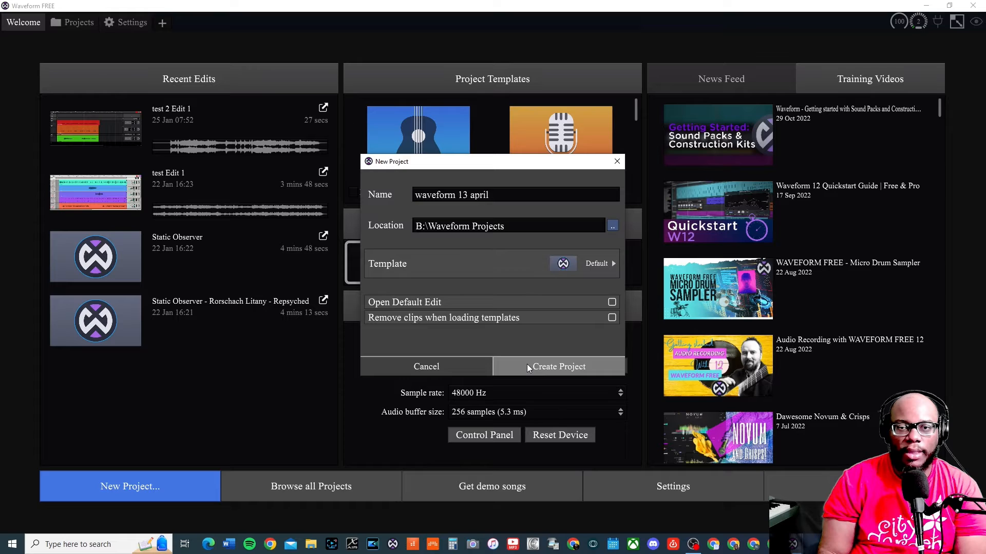
pyautogui.click(611, 302)
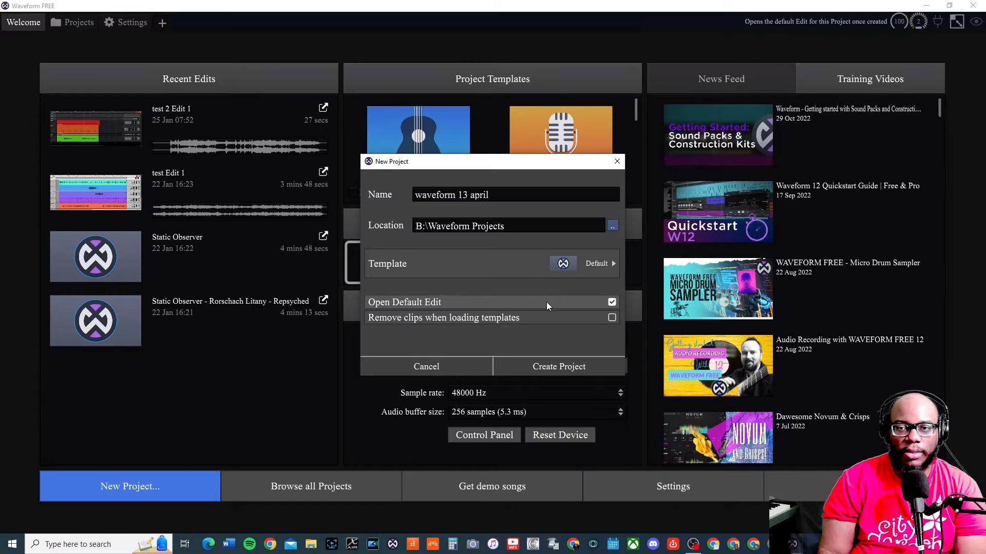
pyautogui.moveTo(476, 308)
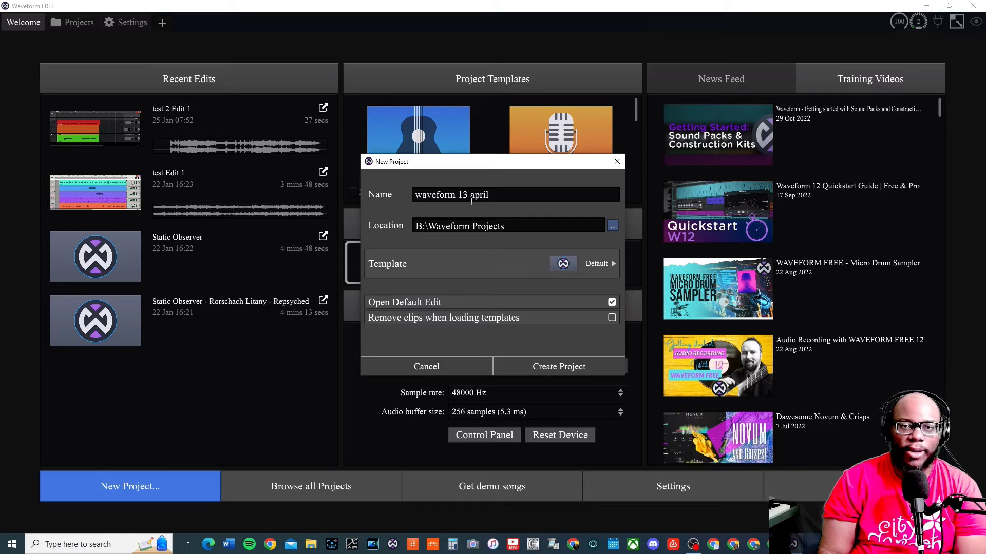
pyautogui.moveTo(444, 317)
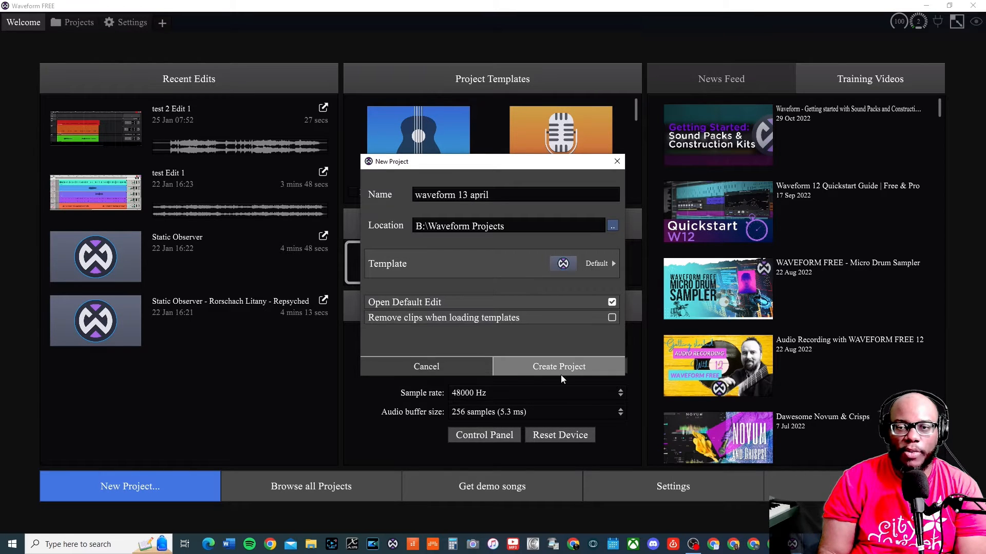
pyautogui.moveTo(573, 368)
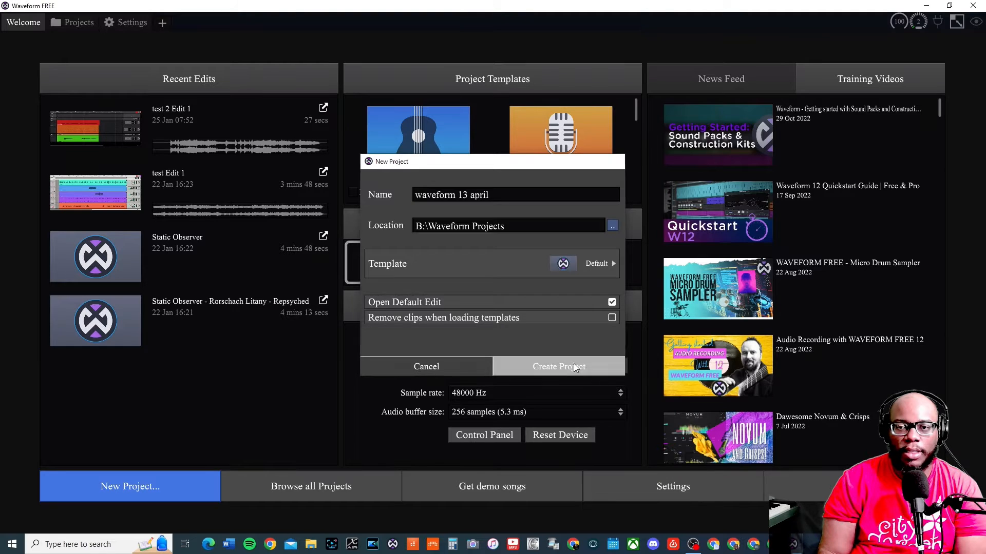
pyautogui.click(557, 366)
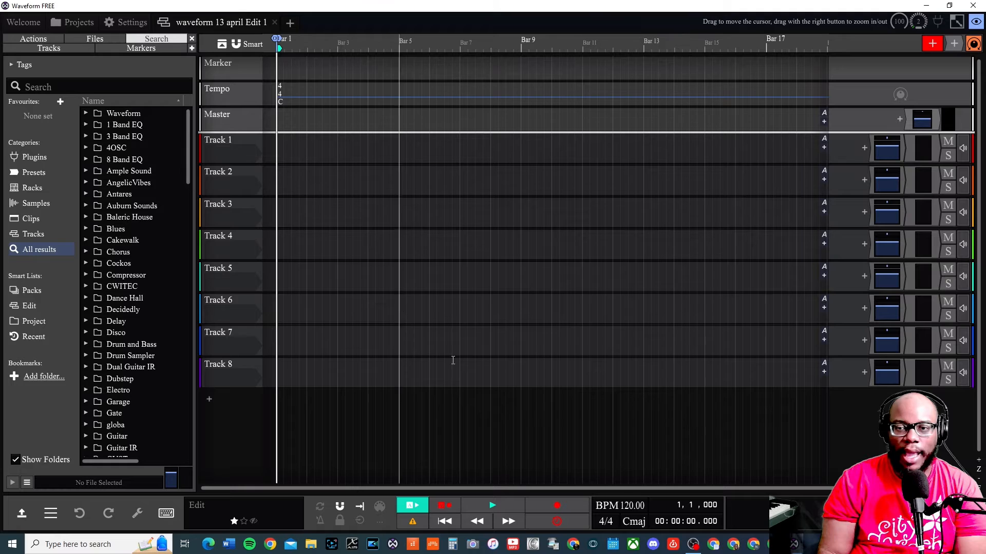
pyautogui.moveTo(585, 406)
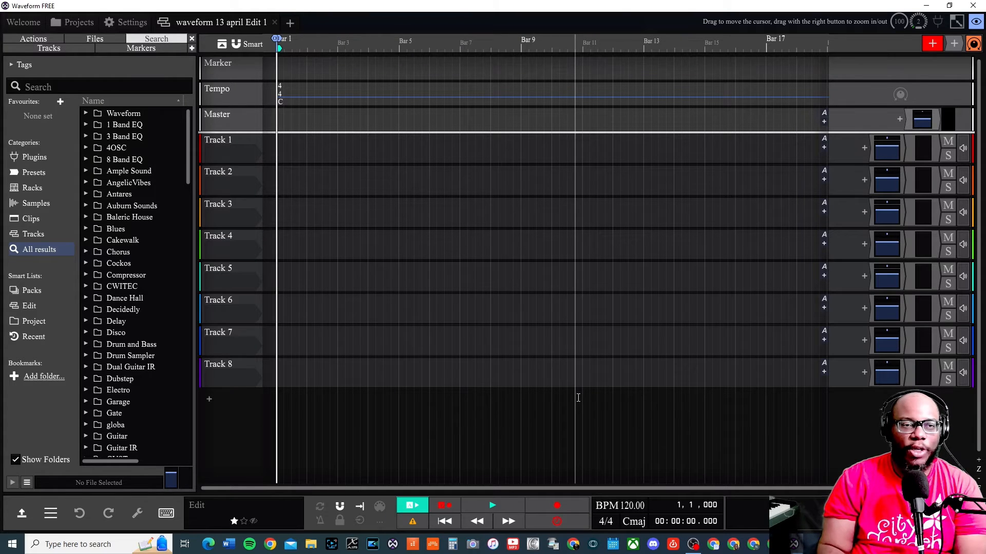
pyautogui.moveTo(569, 46)
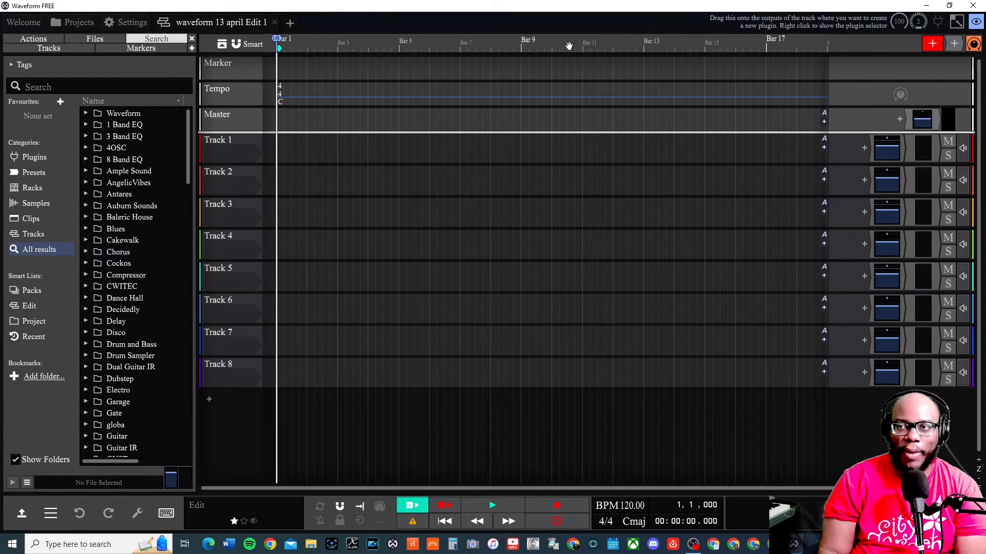
pyautogui.moveTo(320, 429)
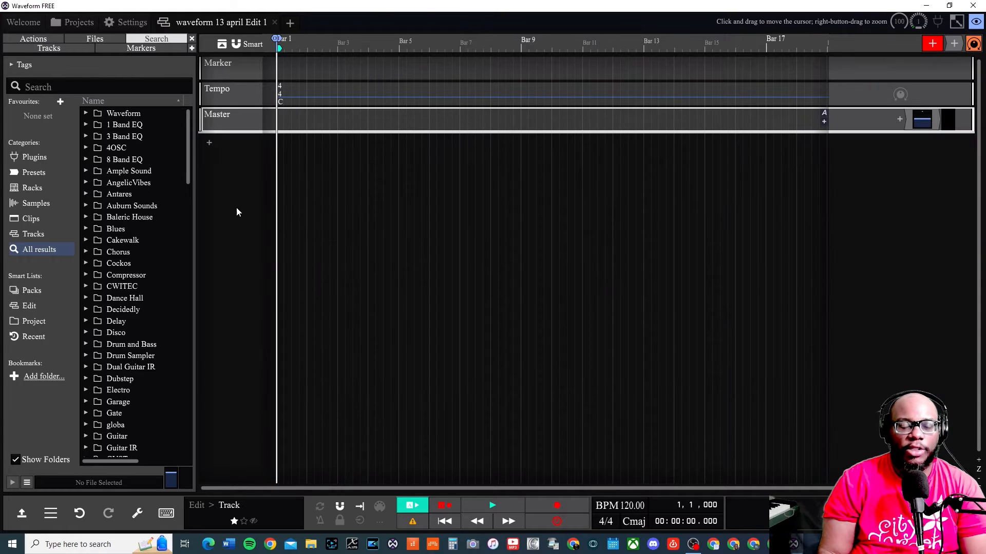
pyautogui.moveTo(209, 149)
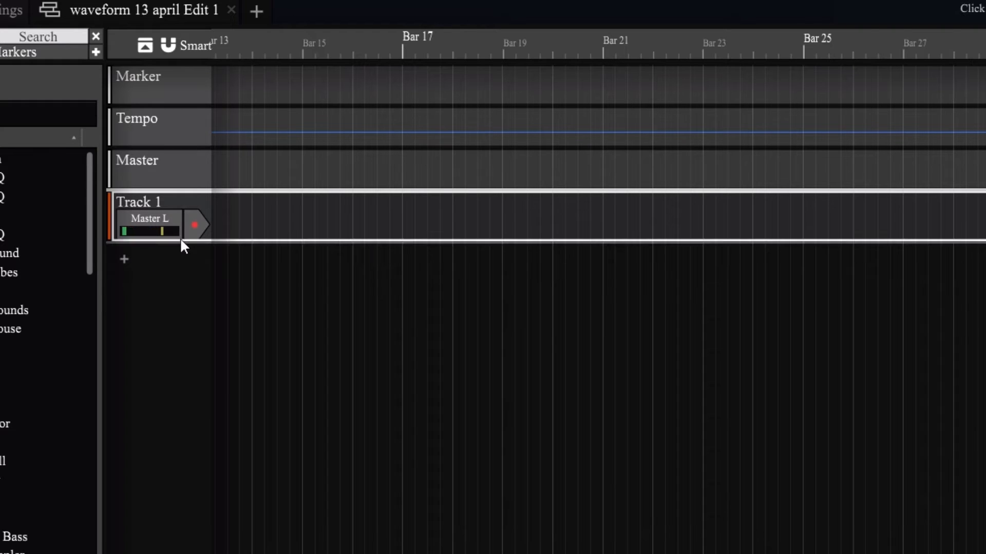
pyautogui.moveTo(194, 227)
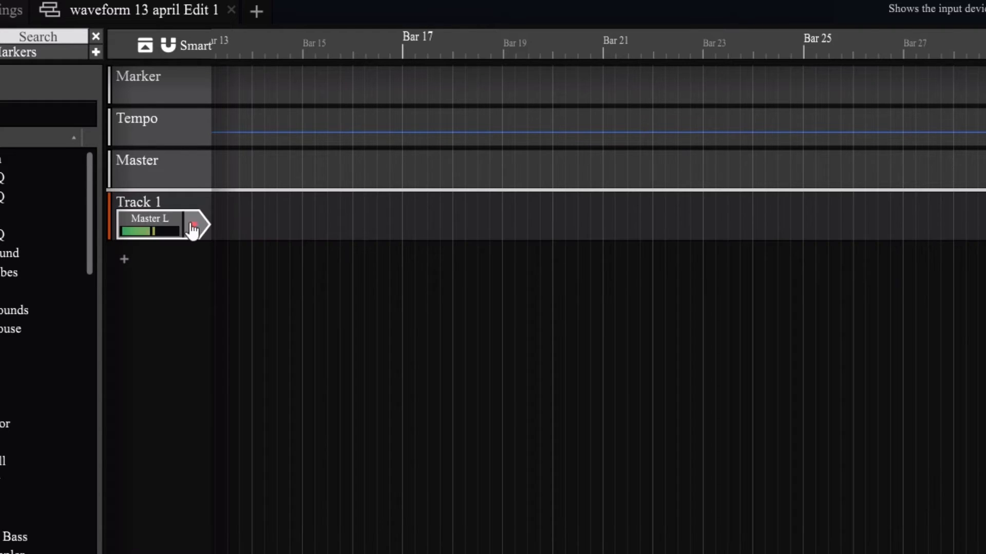
# Step: Choose In 1 from the Audio section of Track 1's input menu
pyautogui.click(199, 226)
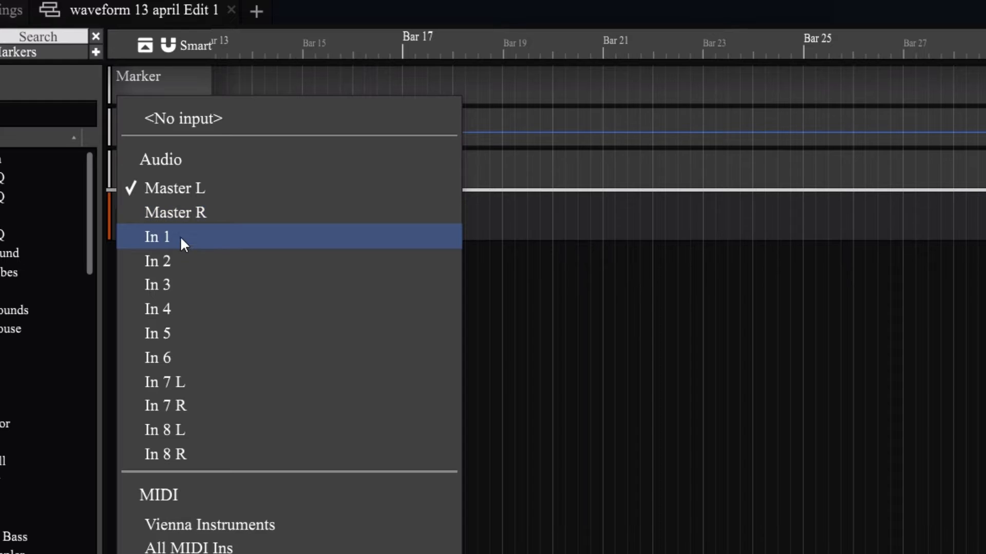
pyautogui.click(157, 238)
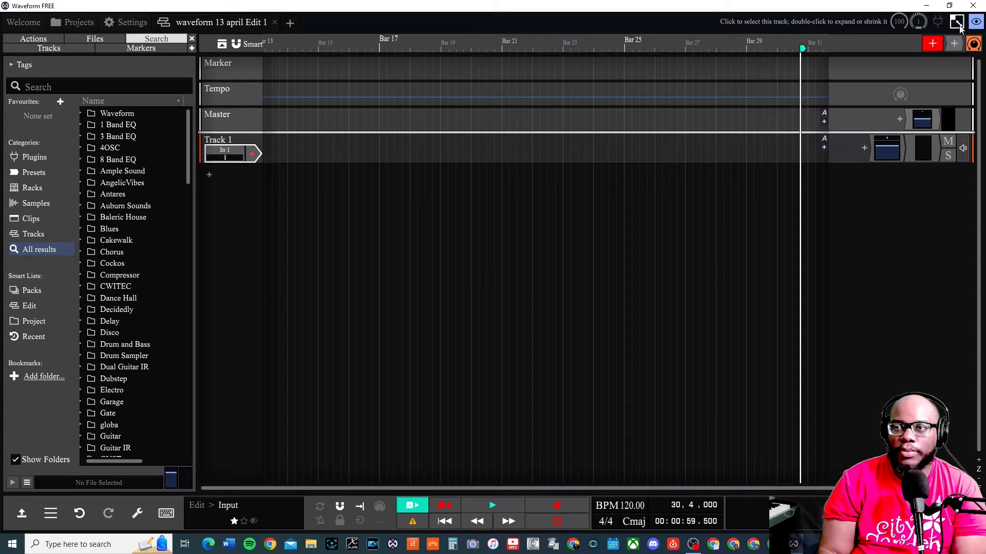
pyautogui.moveTo(953, 44)
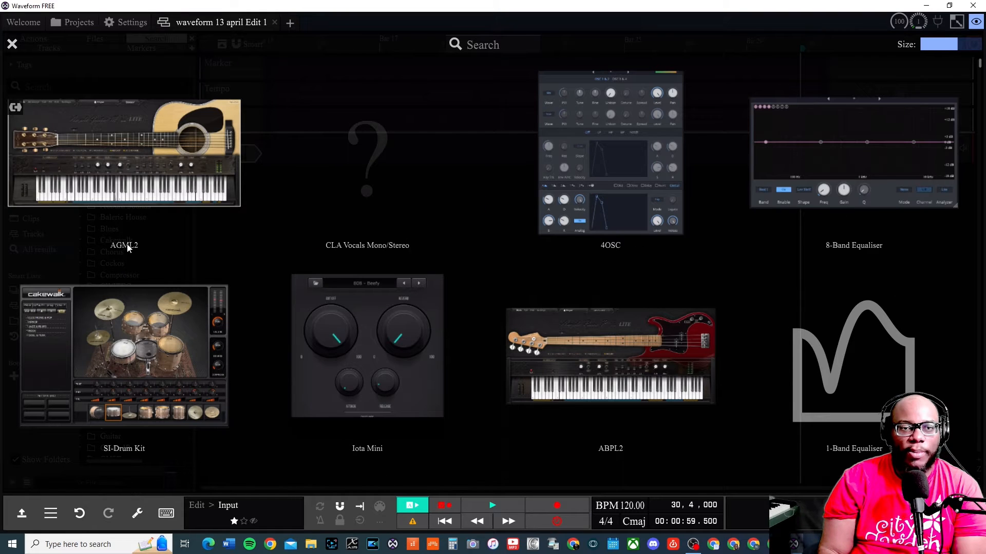
pyautogui.moveTo(101, 160)
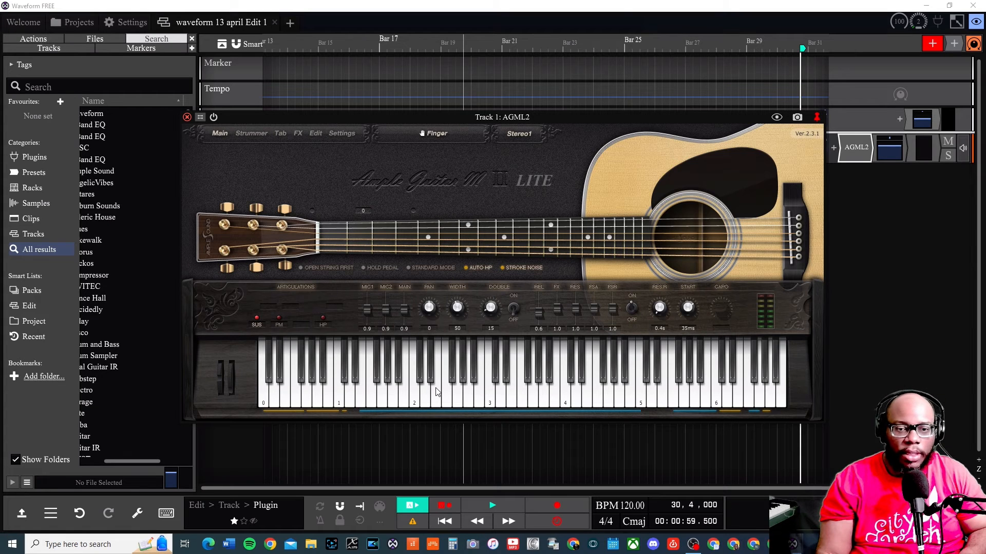
# Step: Start recording a MIDI part on Track 1 with the AGML2 guitar plugin
pyautogui.click(166, 513)
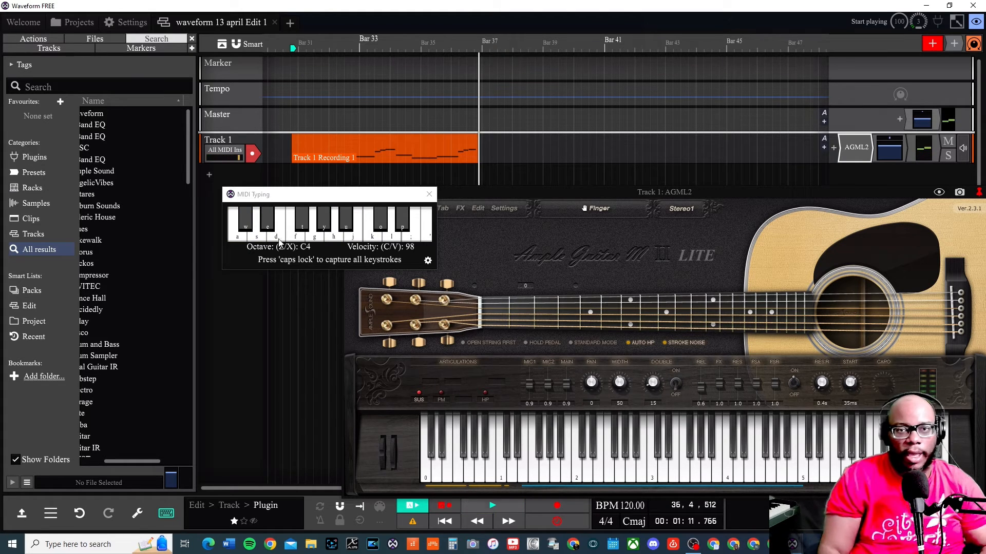
# Step: Play back Track 1 Recording 1, then select the recorded guitar clip
pyautogui.click(296, 63)
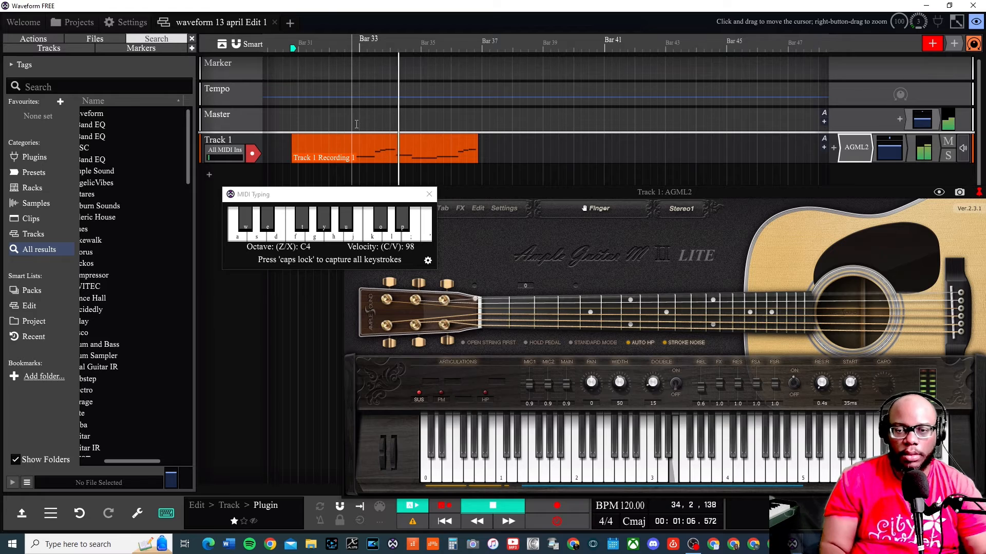
pyautogui.click(377, 148)
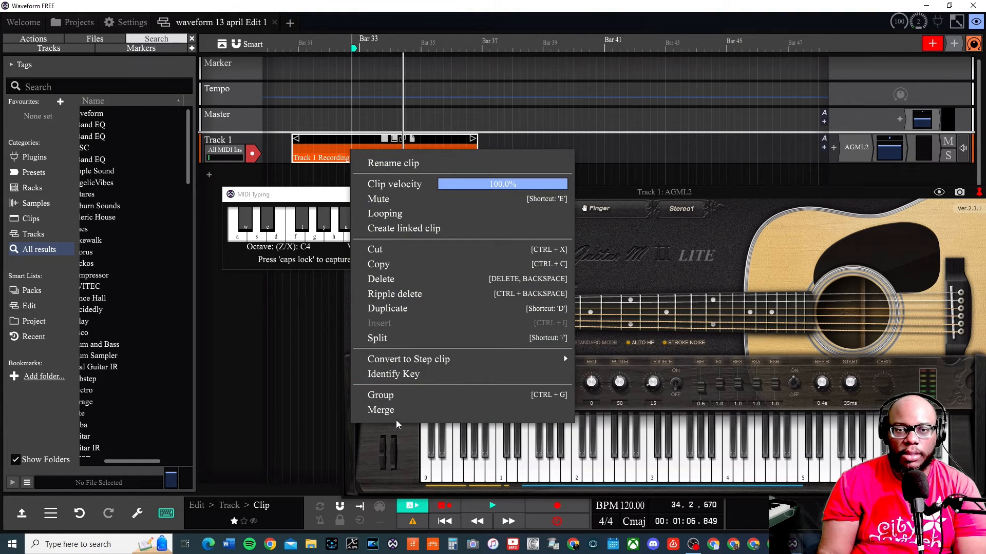
pyautogui.moveTo(462, 395)
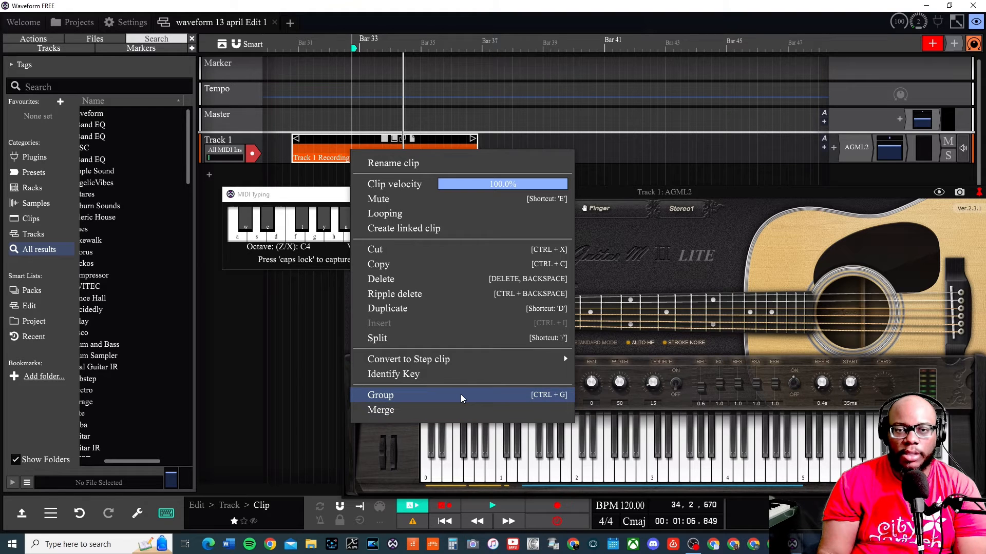
# Step: Identify the clip's key as most likely C Major and dismiss the result
pyautogui.click(392, 374)
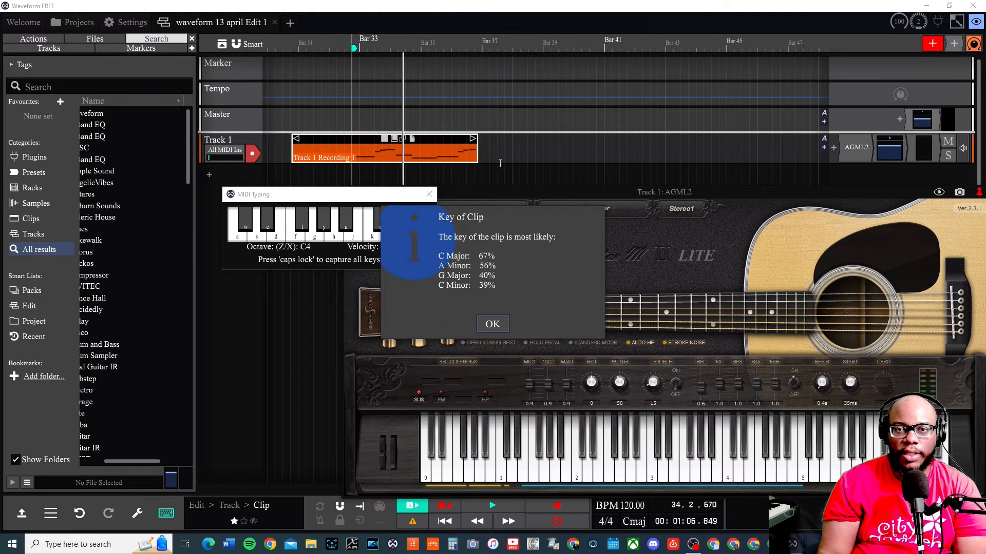
pyautogui.moveTo(508, 245)
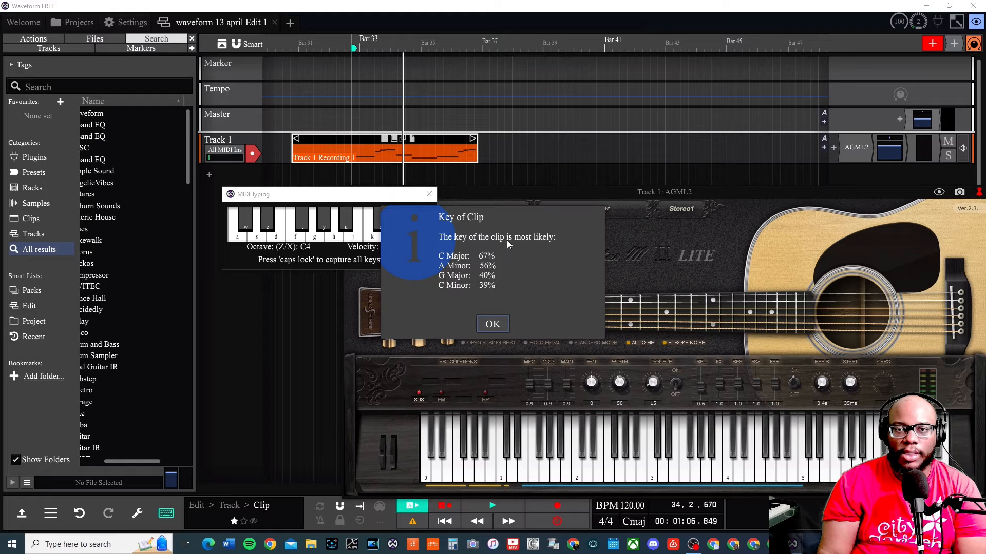
pyautogui.moveTo(459, 263)
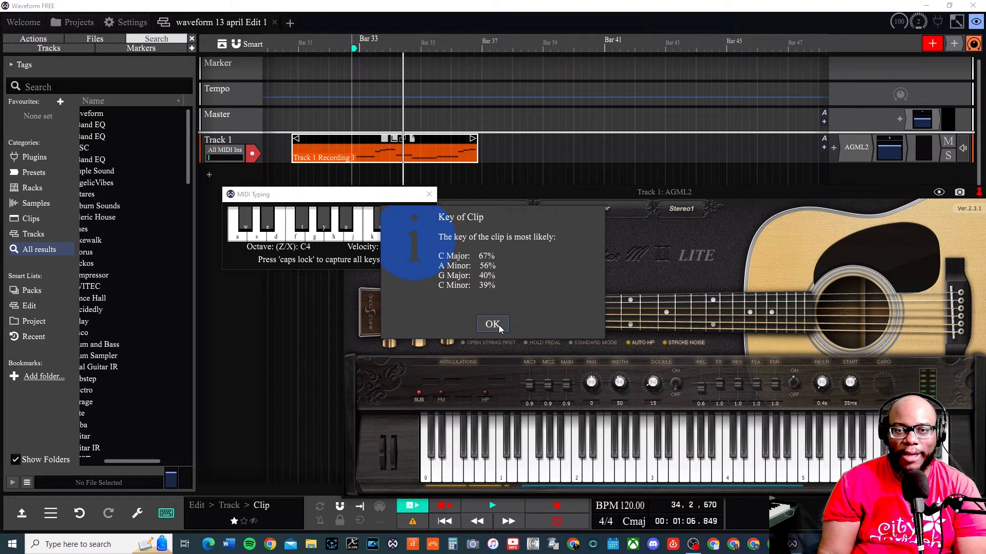
pyautogui.click(492, 325)
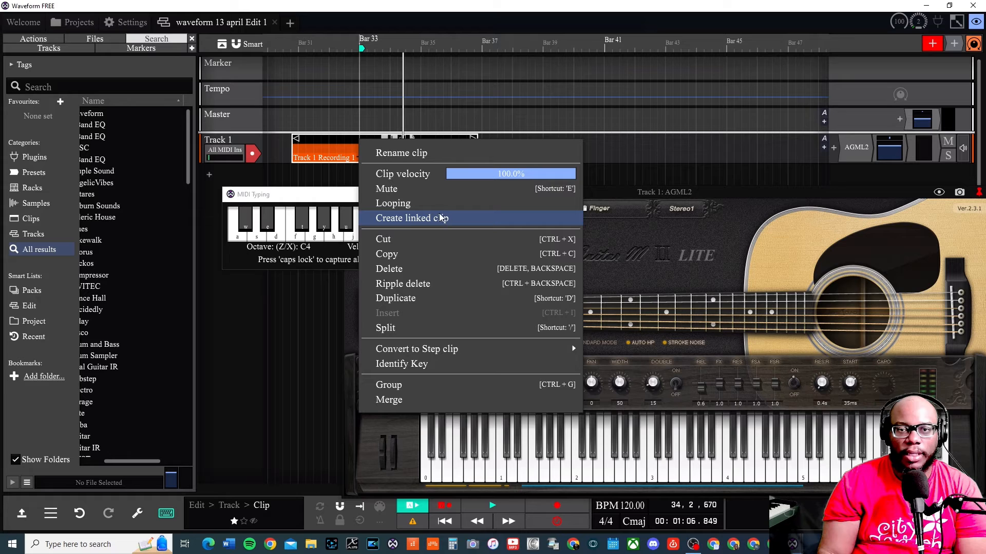
pyautogui.moveTo(496, 167)
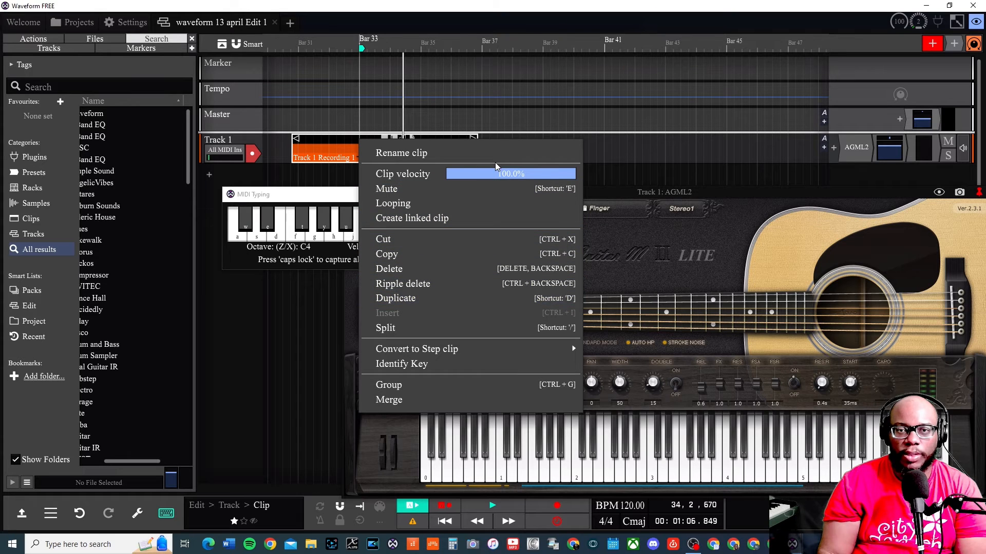
pyautogui.moveTo(439, 209)
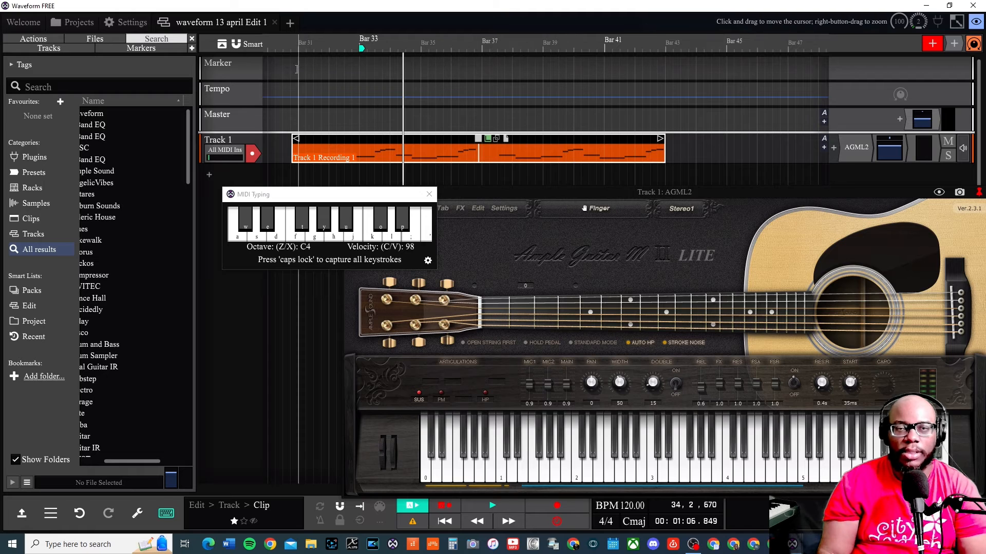
# Step: Play the looped clip from near bar 31, rewind, stop, and hide the typing keyboard
pyautogui.click(305, 63)
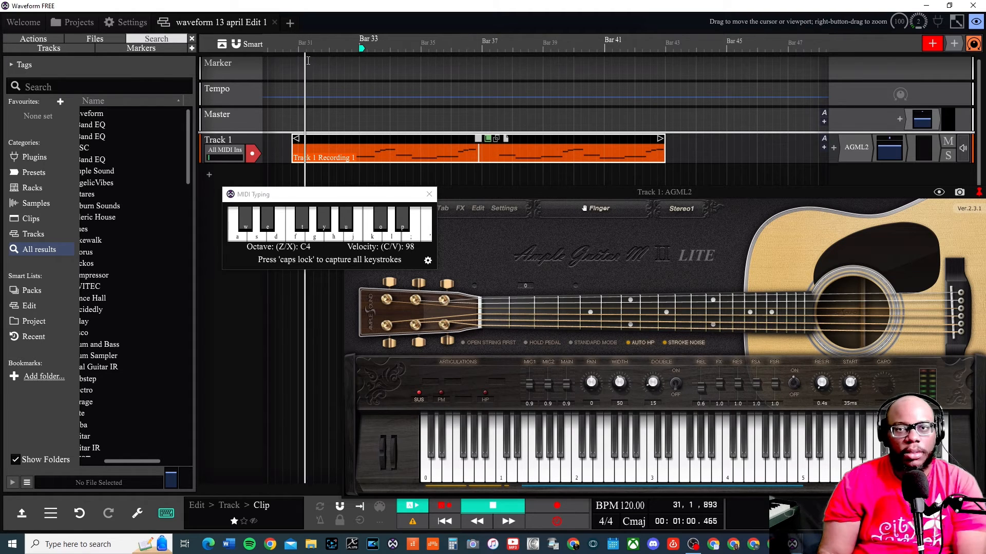
pyautogui.moveTo(449, 44)
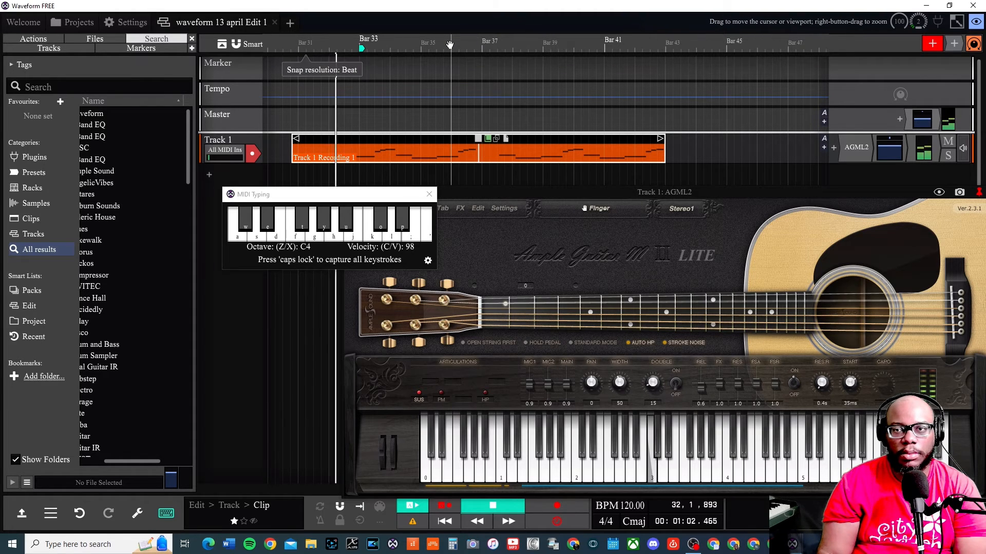
pyautogui.moveTo(660, 139)
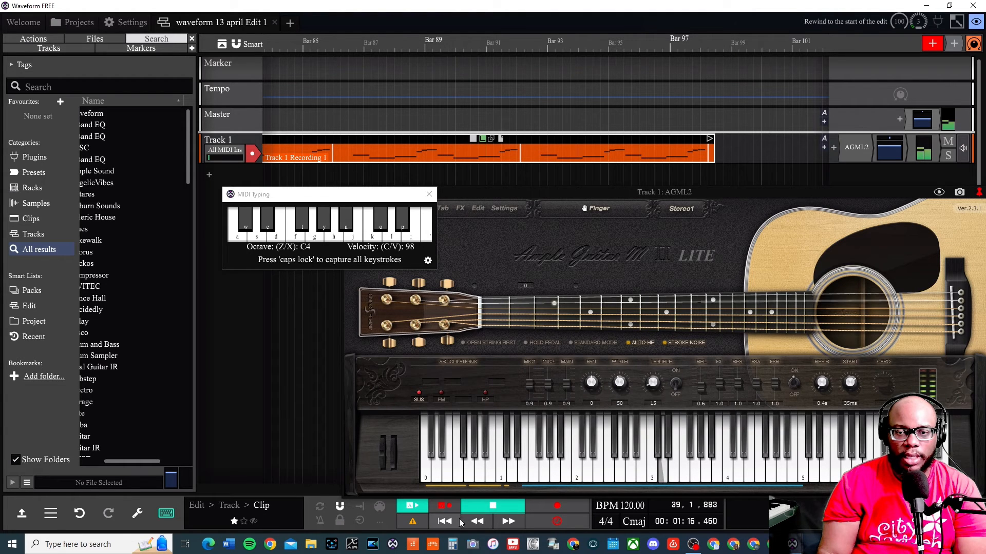
pyautogui.click(477, 521)
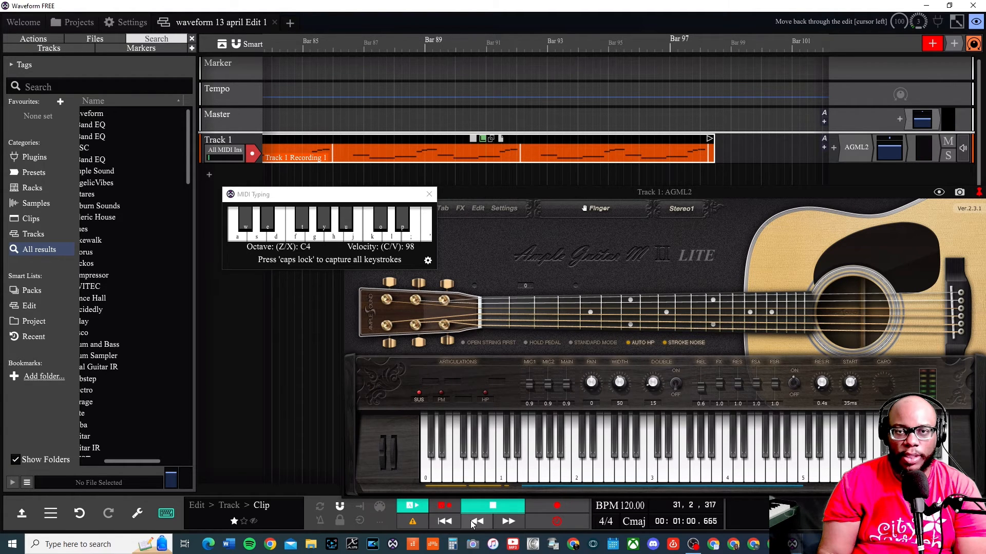
pyautogui.click(476, 521)
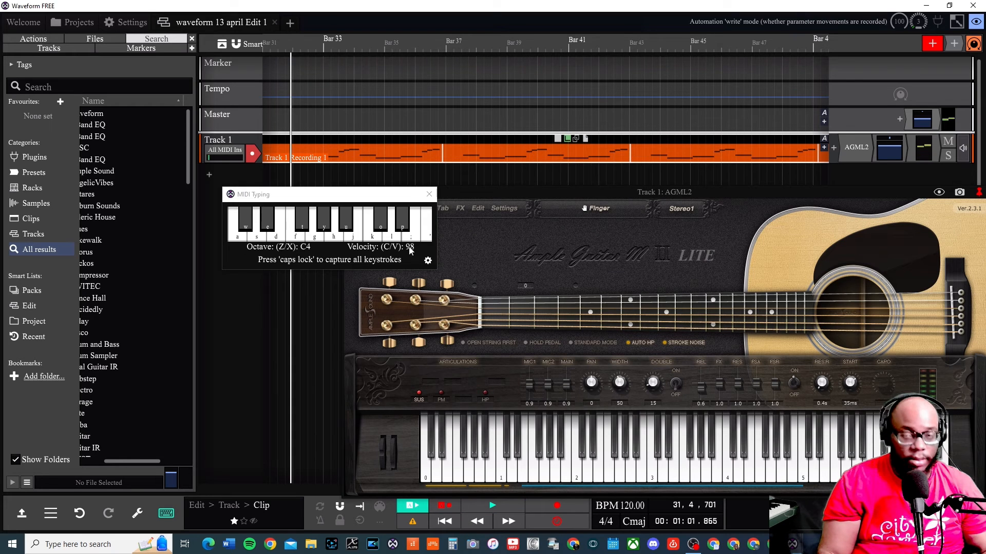
pyautogui.click(429, 194)
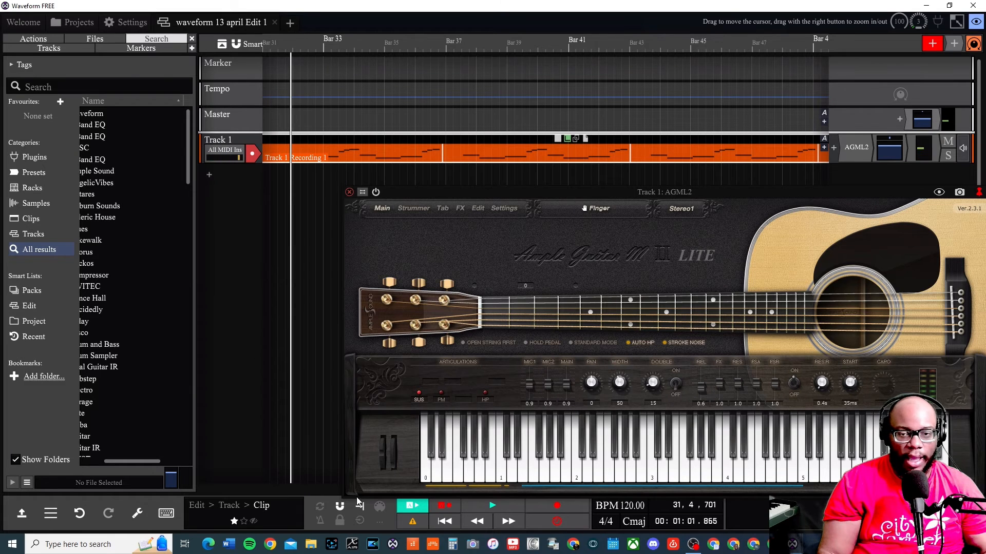
# Step: Toggle the MIDI typing keyboard off and close the AGML2 guitar plugin window
pyautogui.click(166, 514)
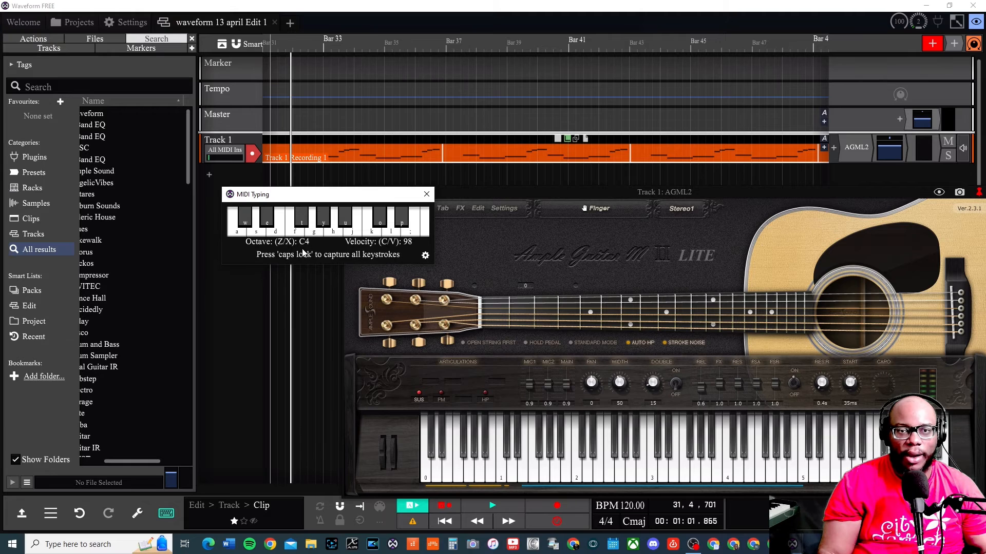
pyautogui.click(426, 193)
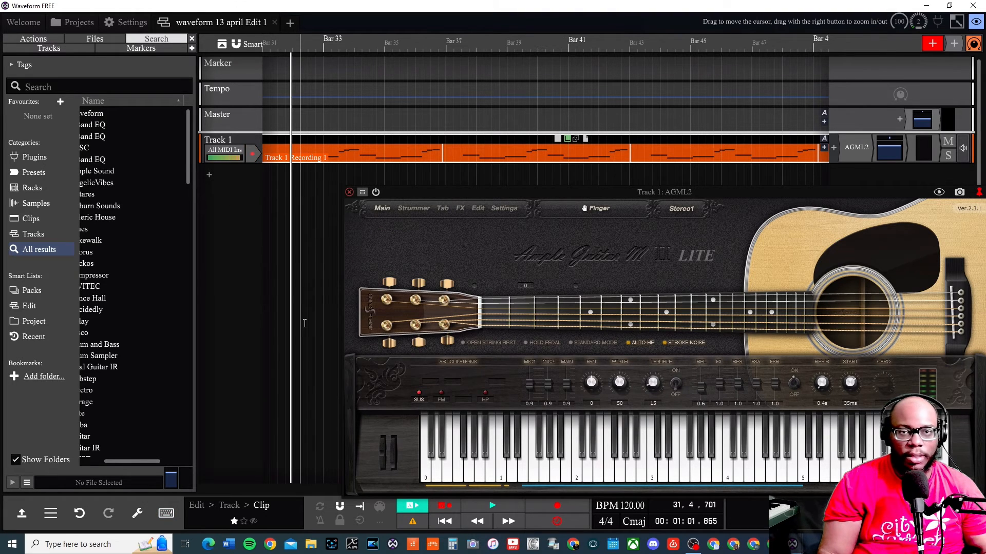
pyautogui.moveTo(295, 138)
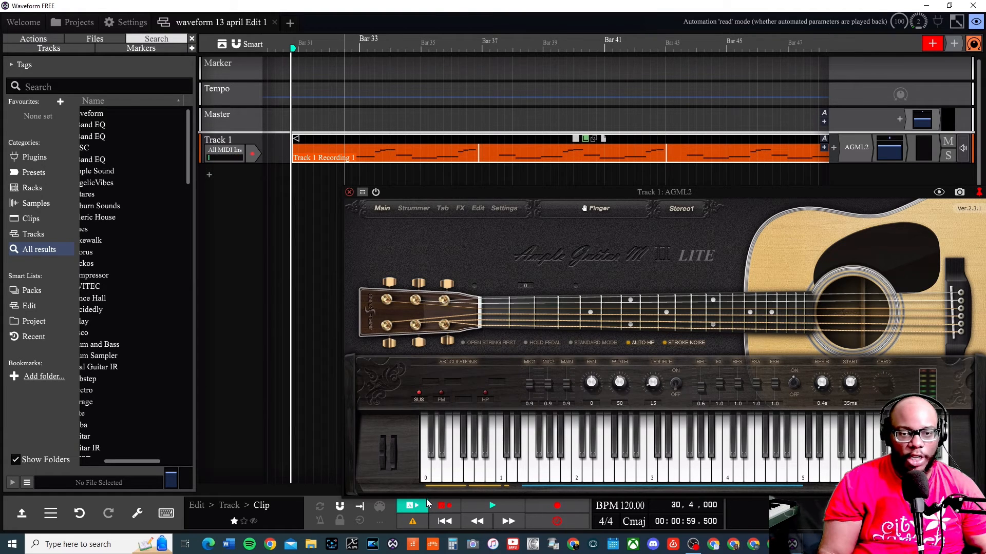
pyautogui.moveTo(594, 503)
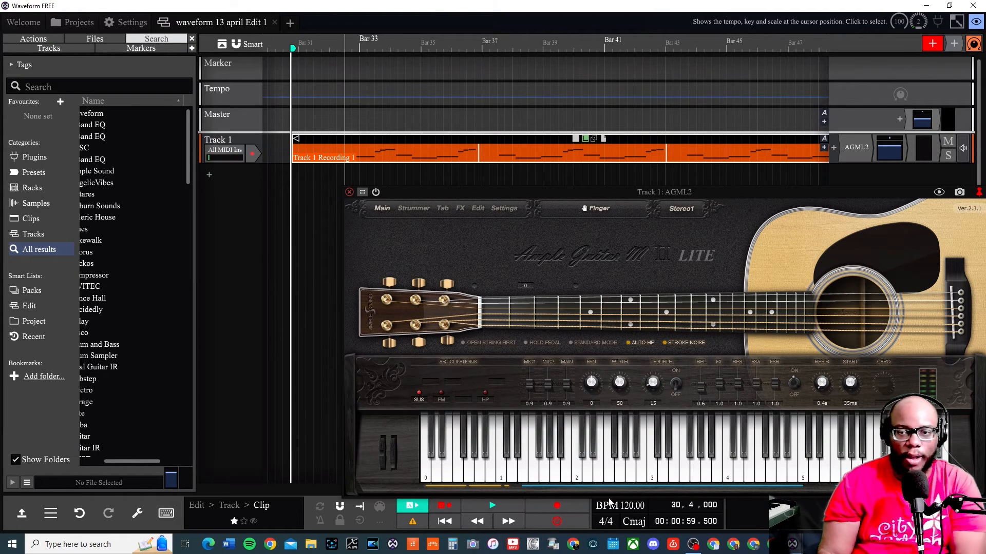
pyautogui.moveTo(517, 269)
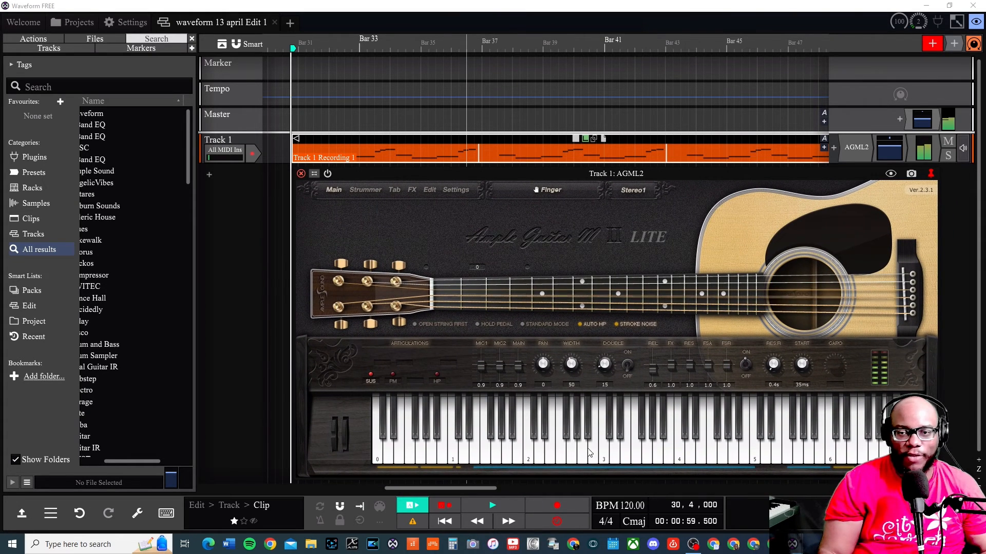
pyautogui.moveTo(332, 173)
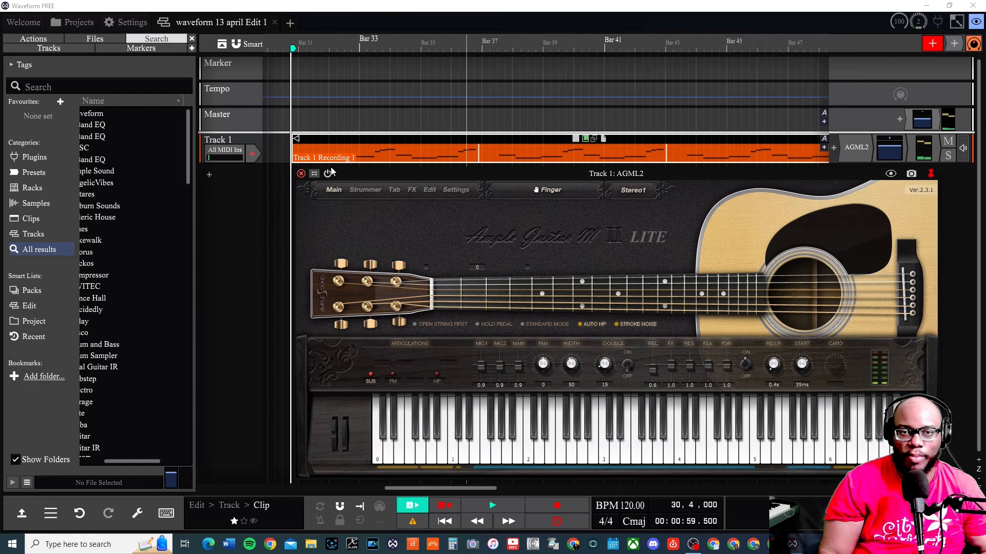
pyautogui.click(299, 173)
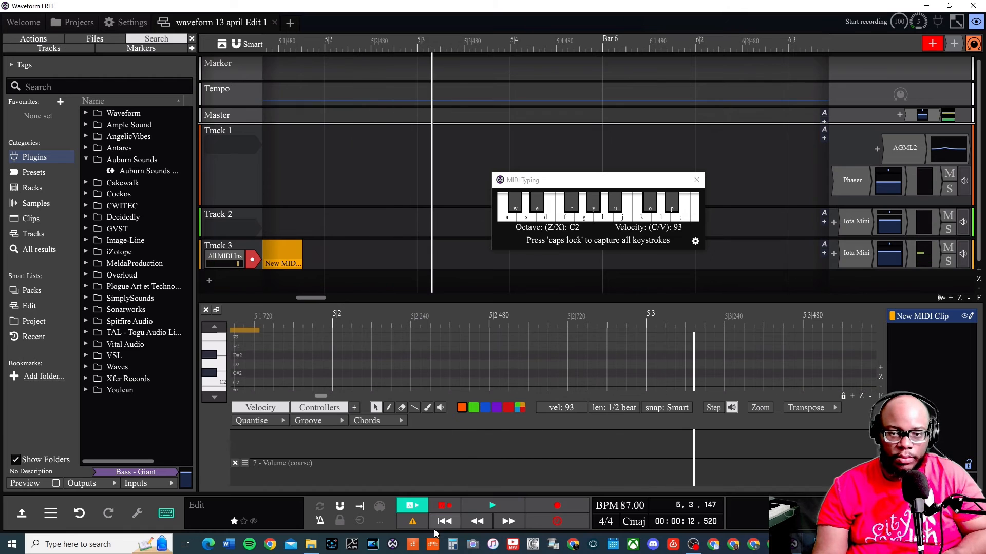
# Step: Play the three-track edit, then return to the start
pyautogui.click(492, 505)
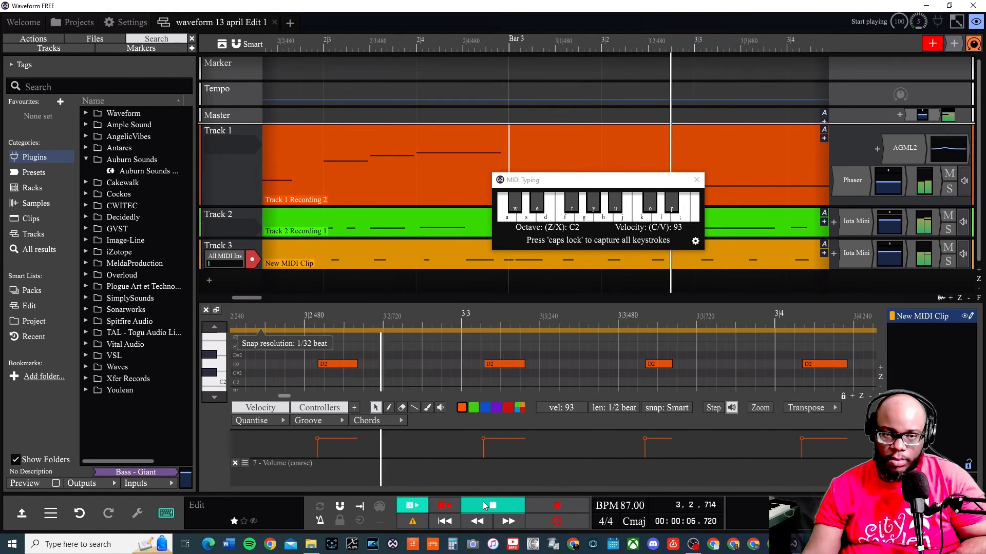
pyautogui.click(492, 505)
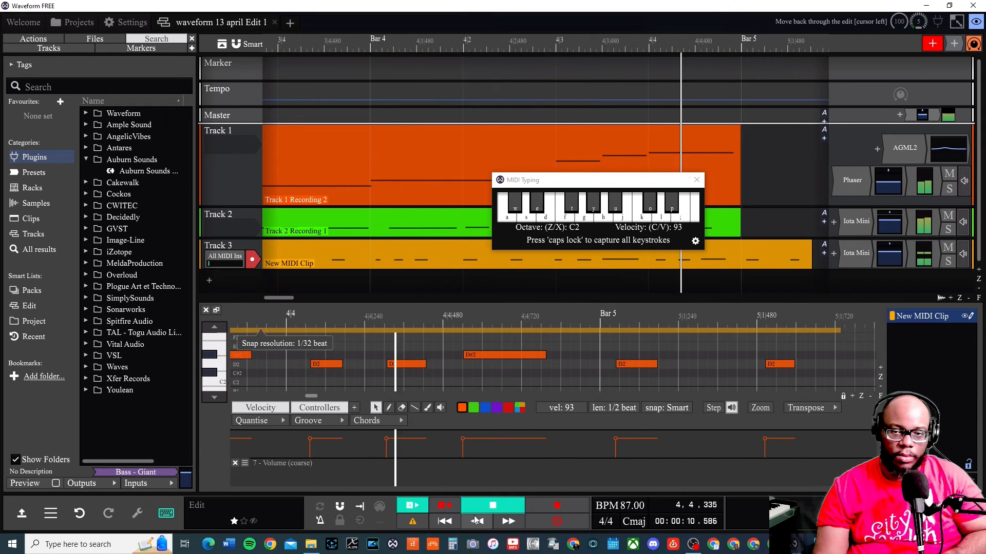
pyautogui.click(444, 521)
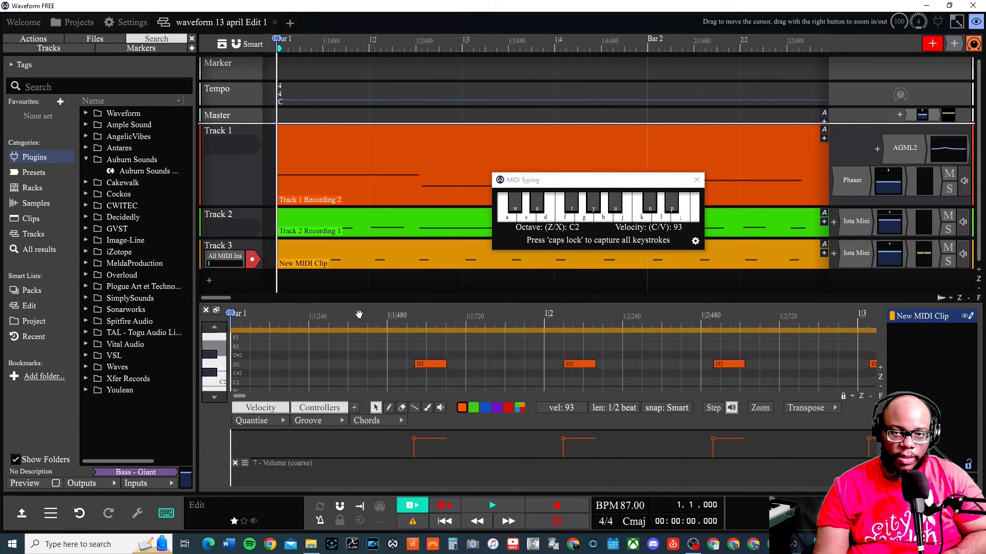
# Step: Quantise the New MIDI Clip's notes from its properties and play the tracks again
pyautogui.click(352, 254)
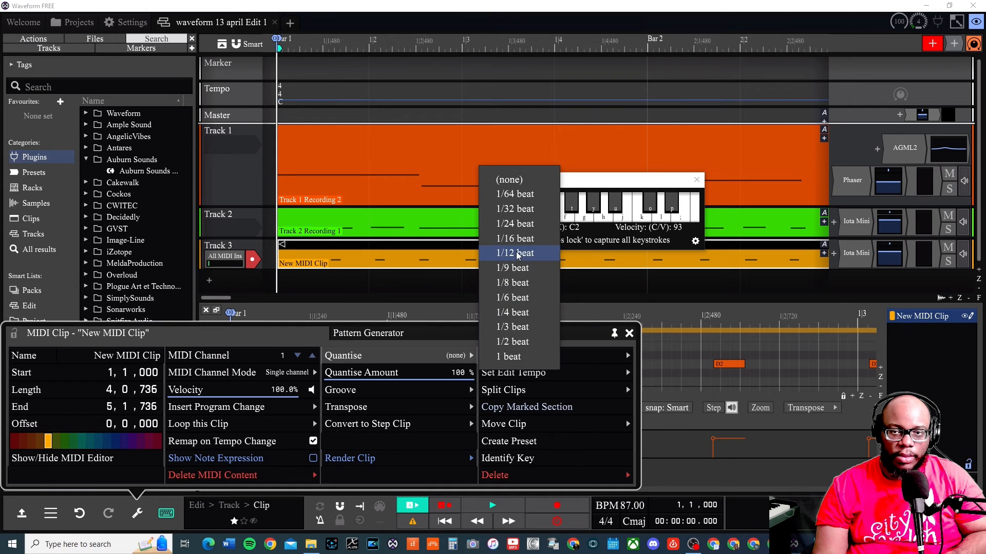
pyautogui.click(514, 238)
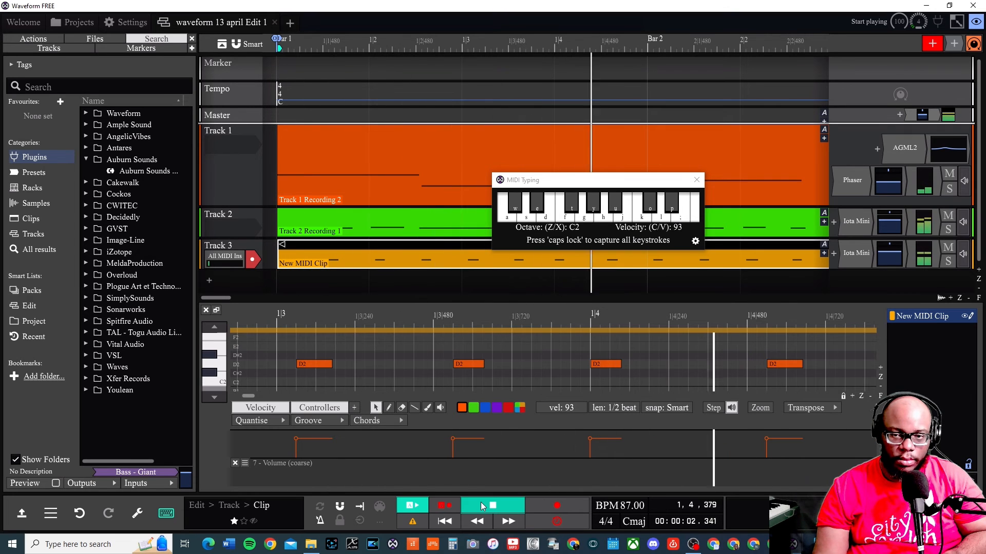
pyautogui.click(492, 505)
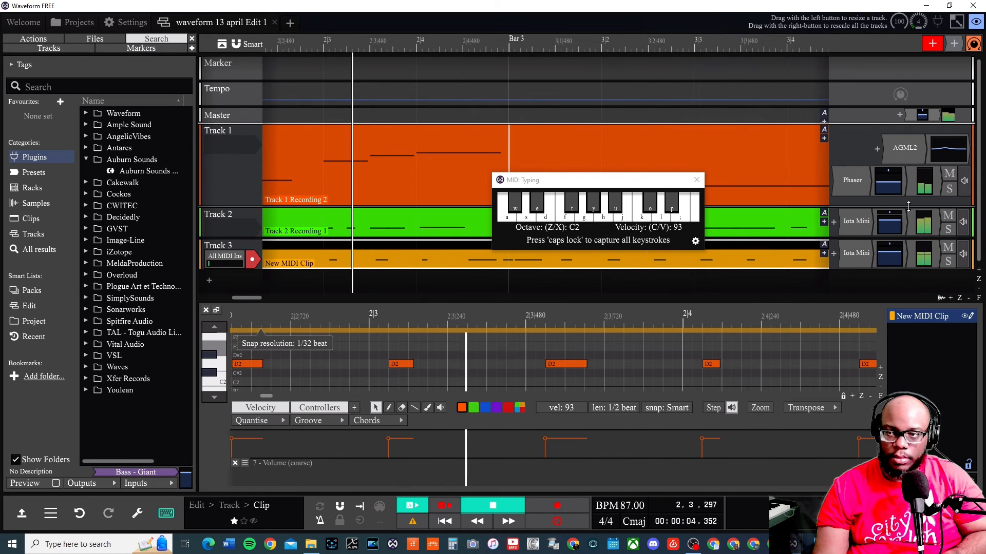